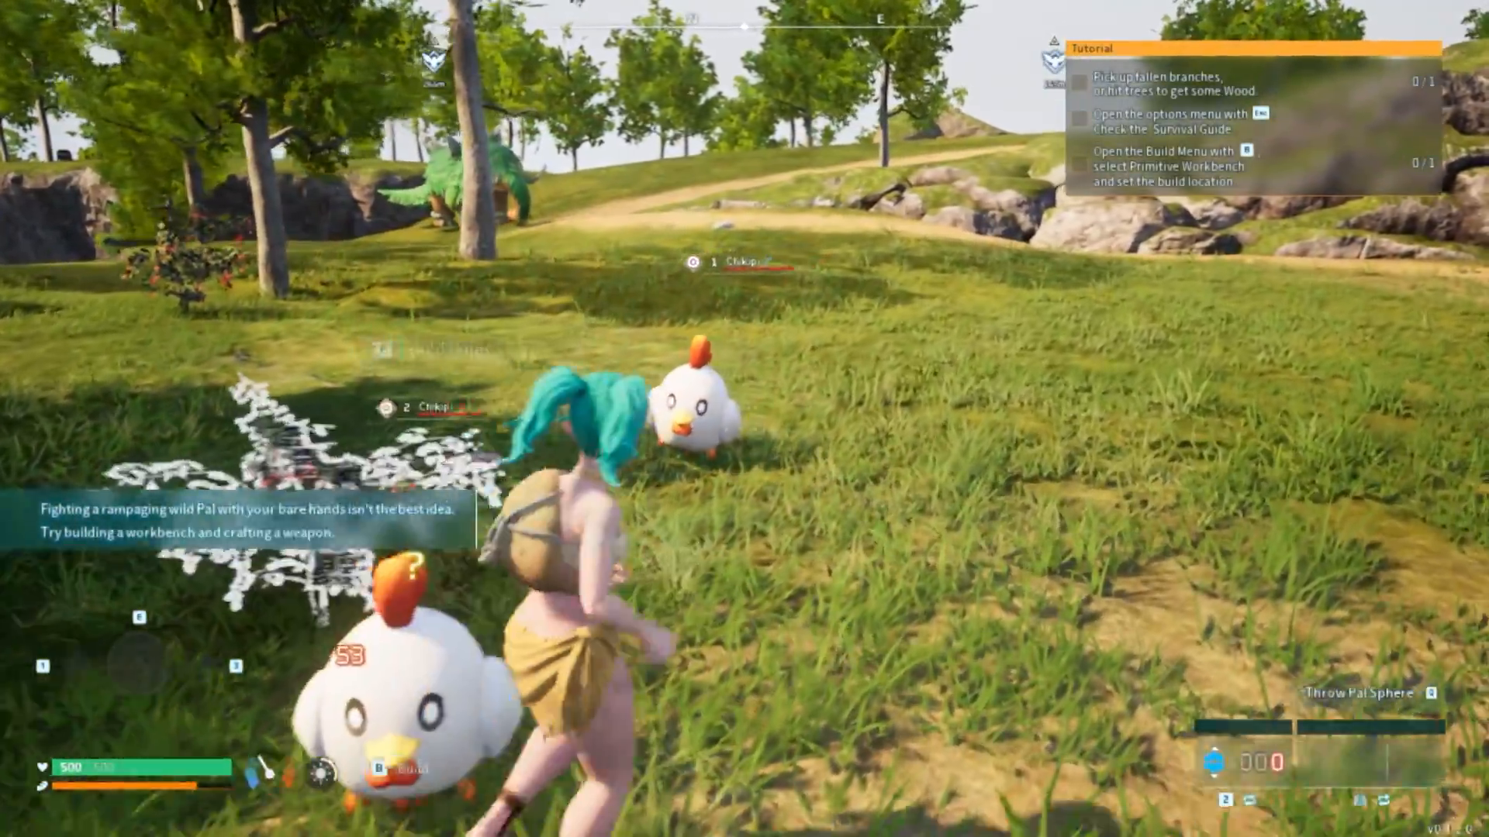
mouse_move(744, 419)
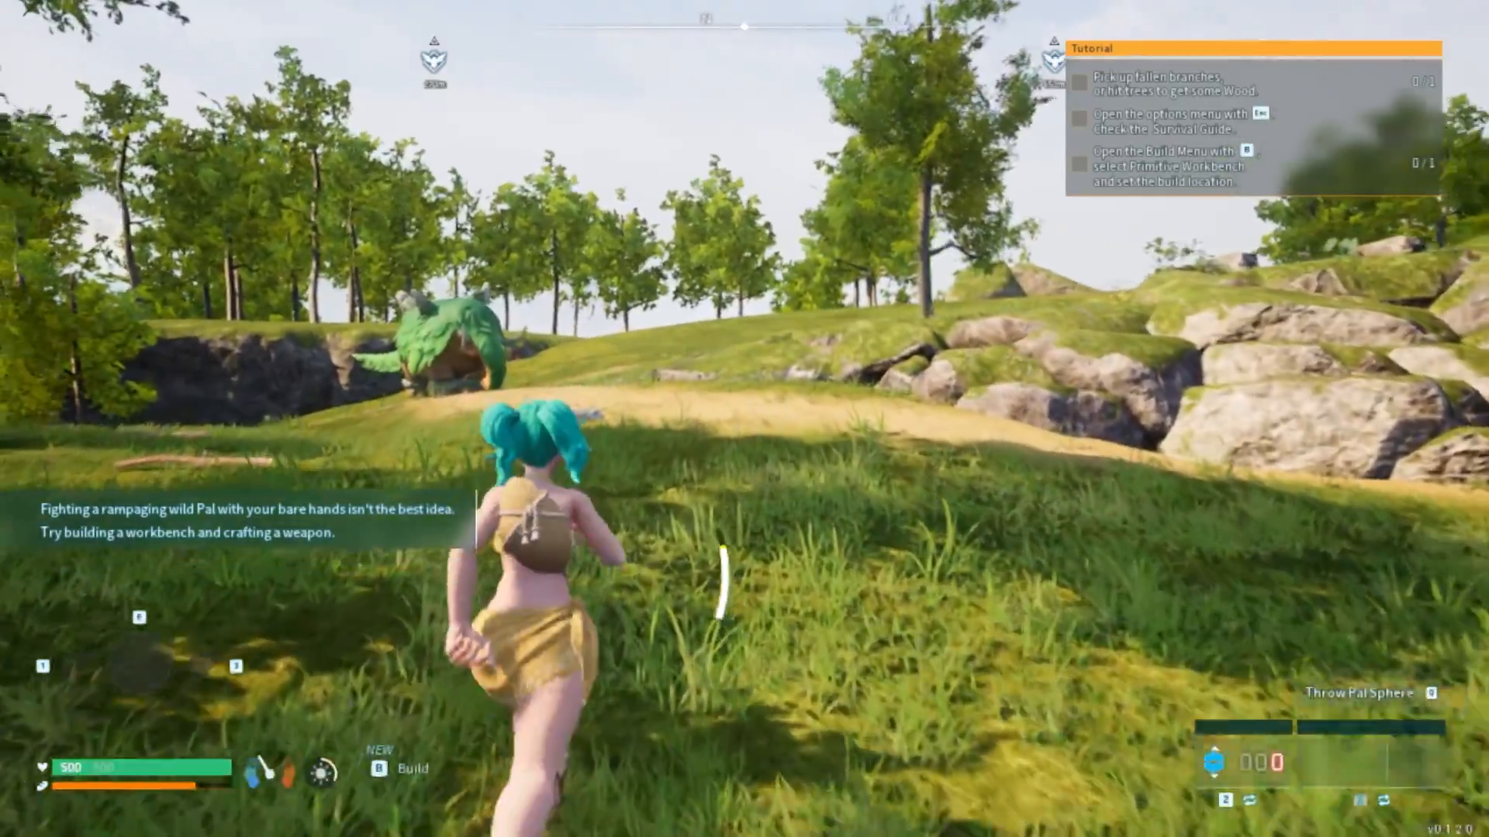
mouse_move(745, 419)
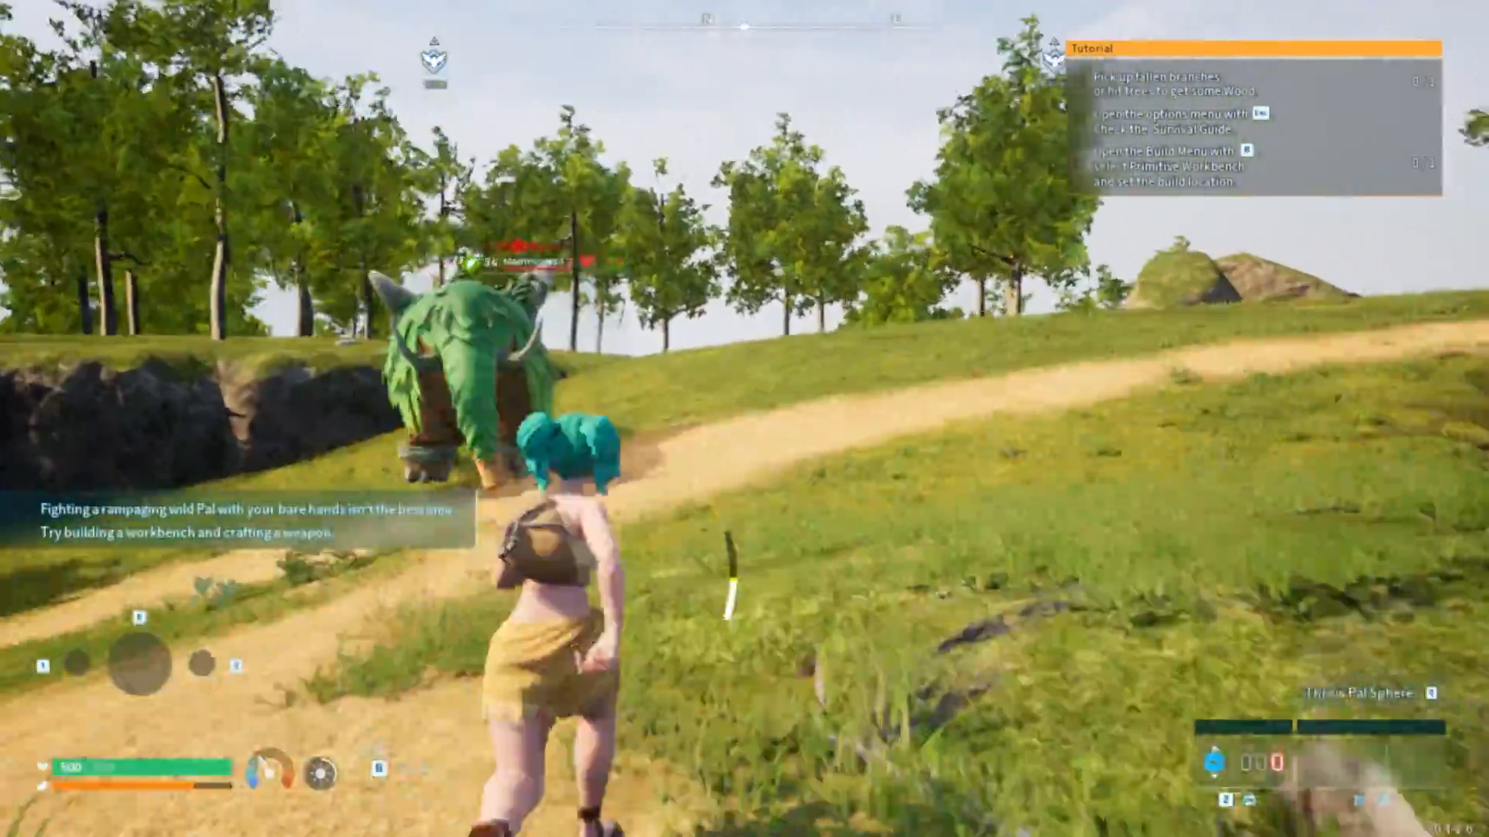
mouse_move(744, 418)
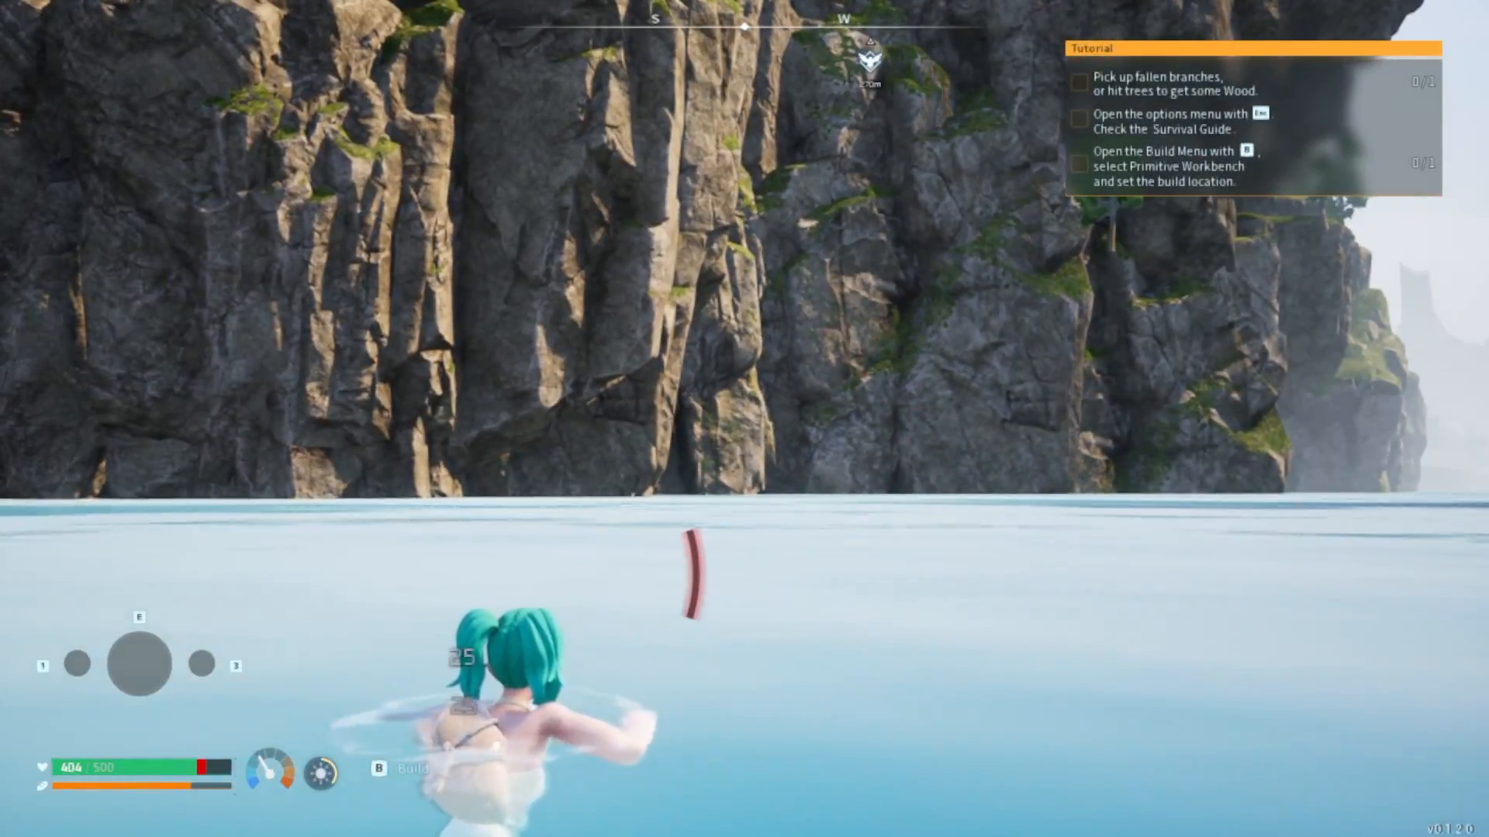
- Pause the game with Esc and open Options to reach the graphics settings
key(Escape)
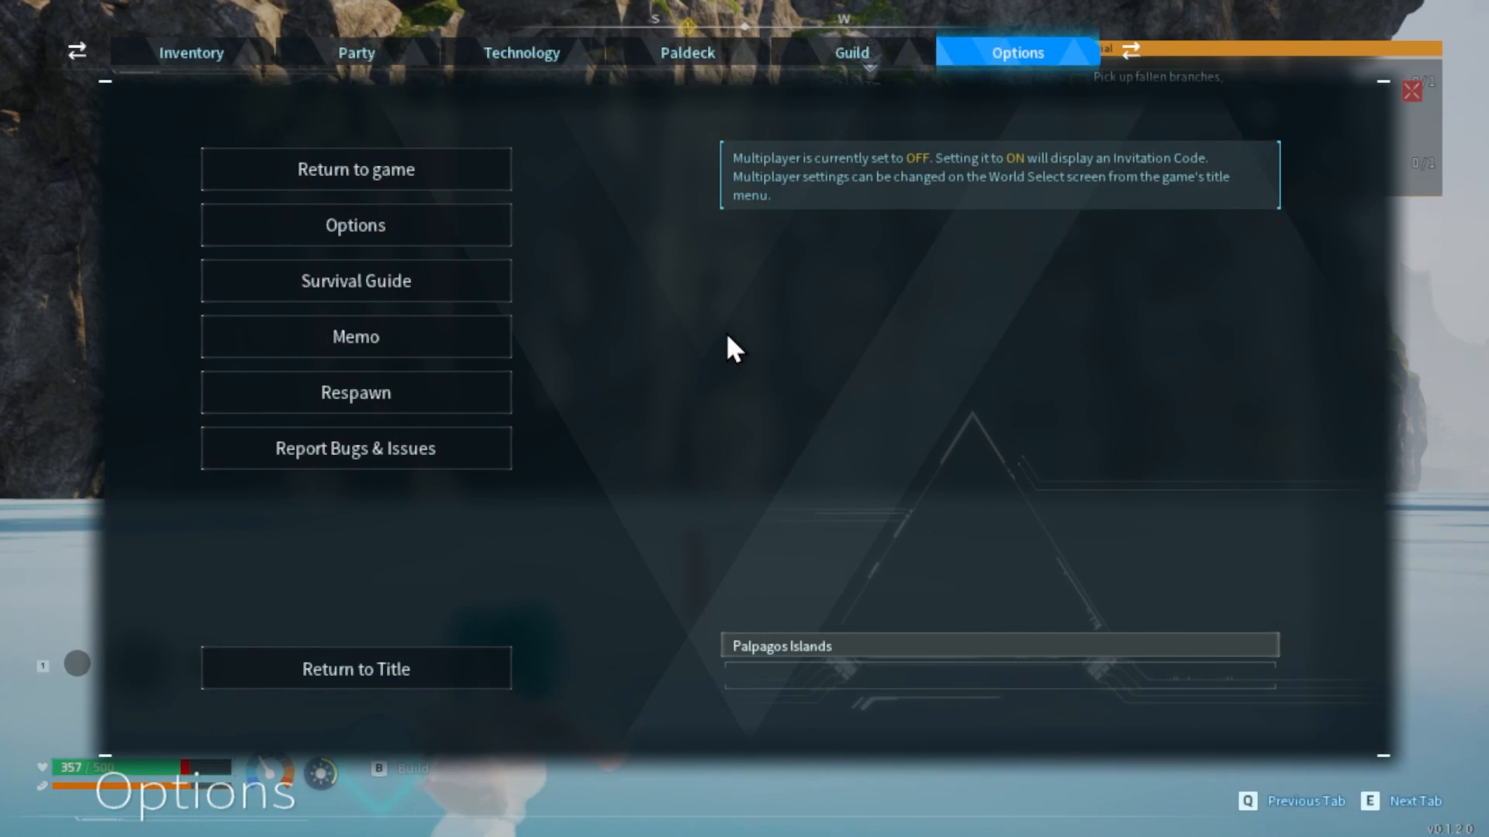
mouse_move(612, 249)
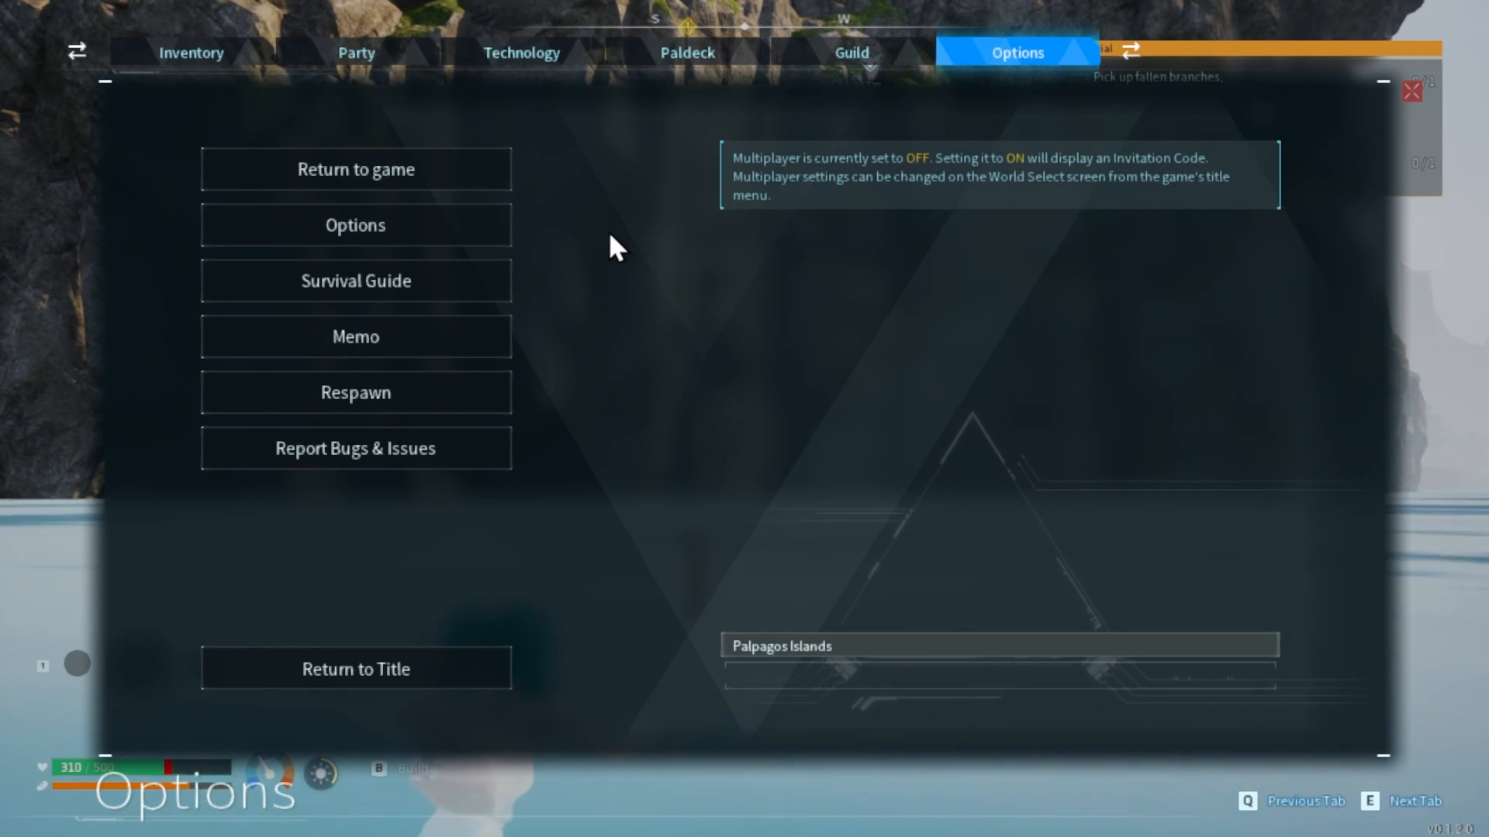
mouse_move(503, 180)
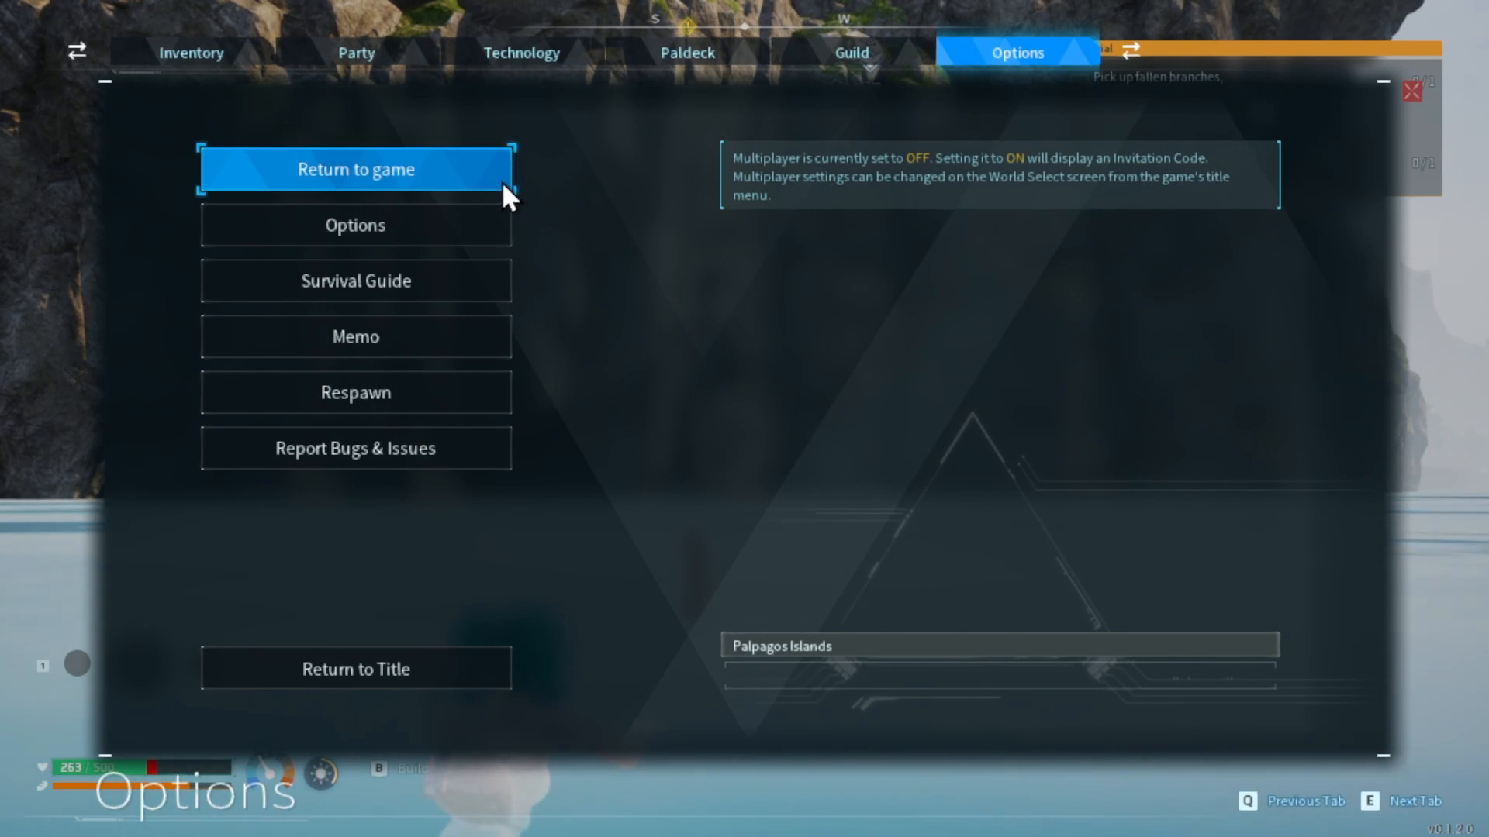
mouse_move(403, 178)
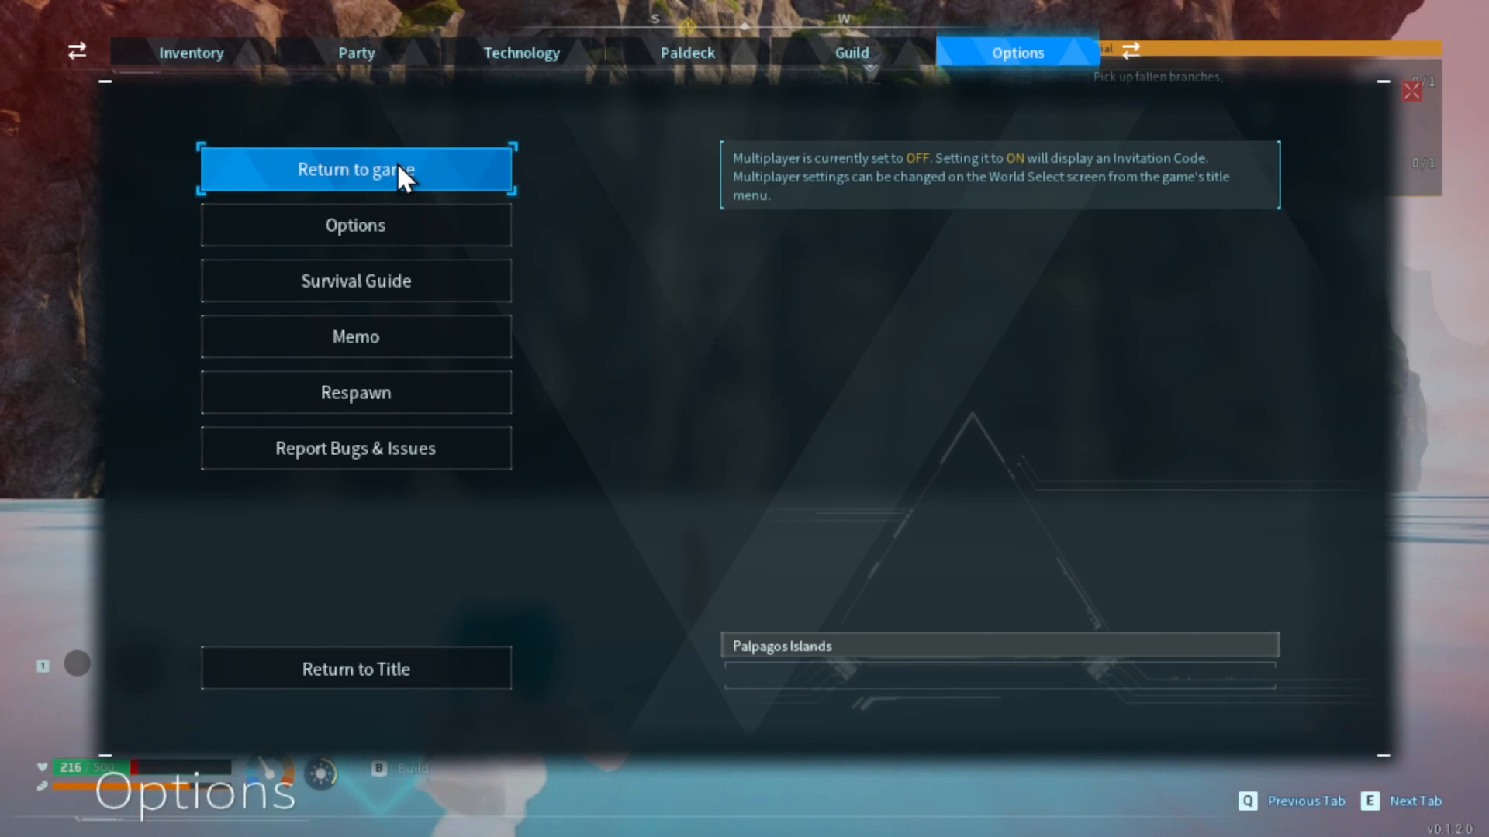
click(355, 225)
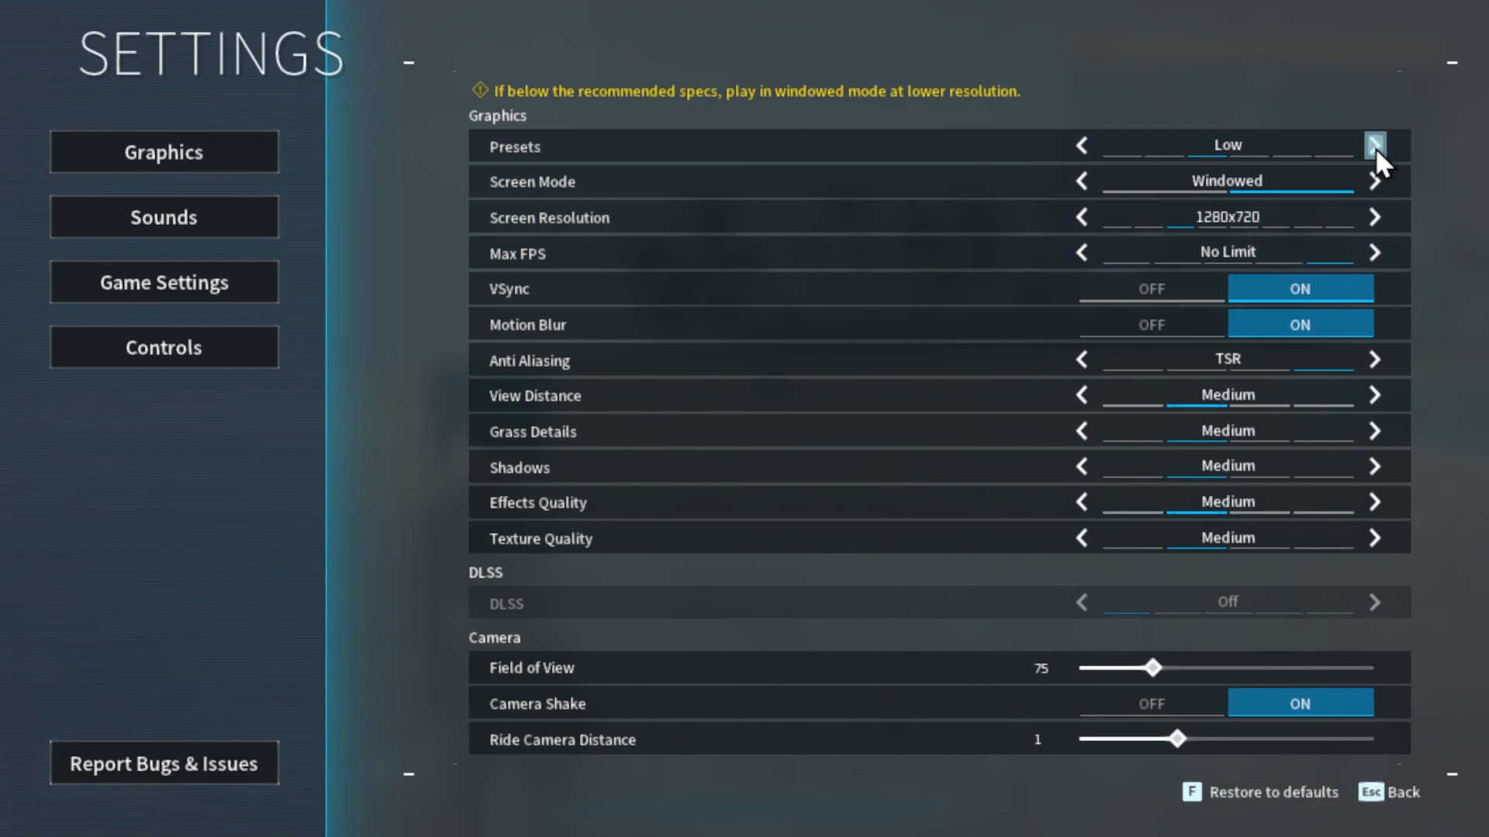
- Step the graphics preset forward and then back down using its arrows
click(1374, 147)
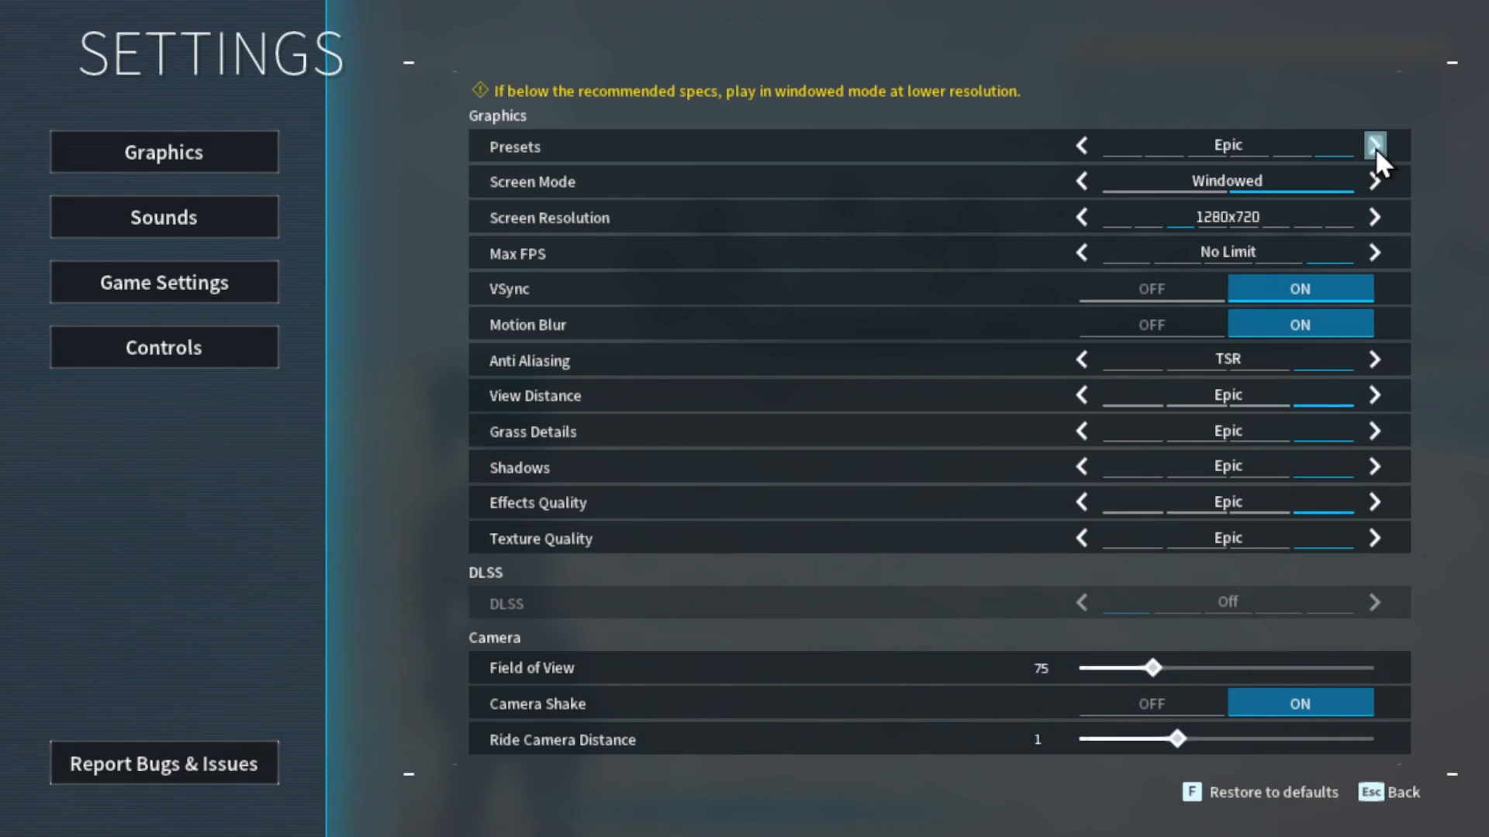
mouse_move(1083, 148)
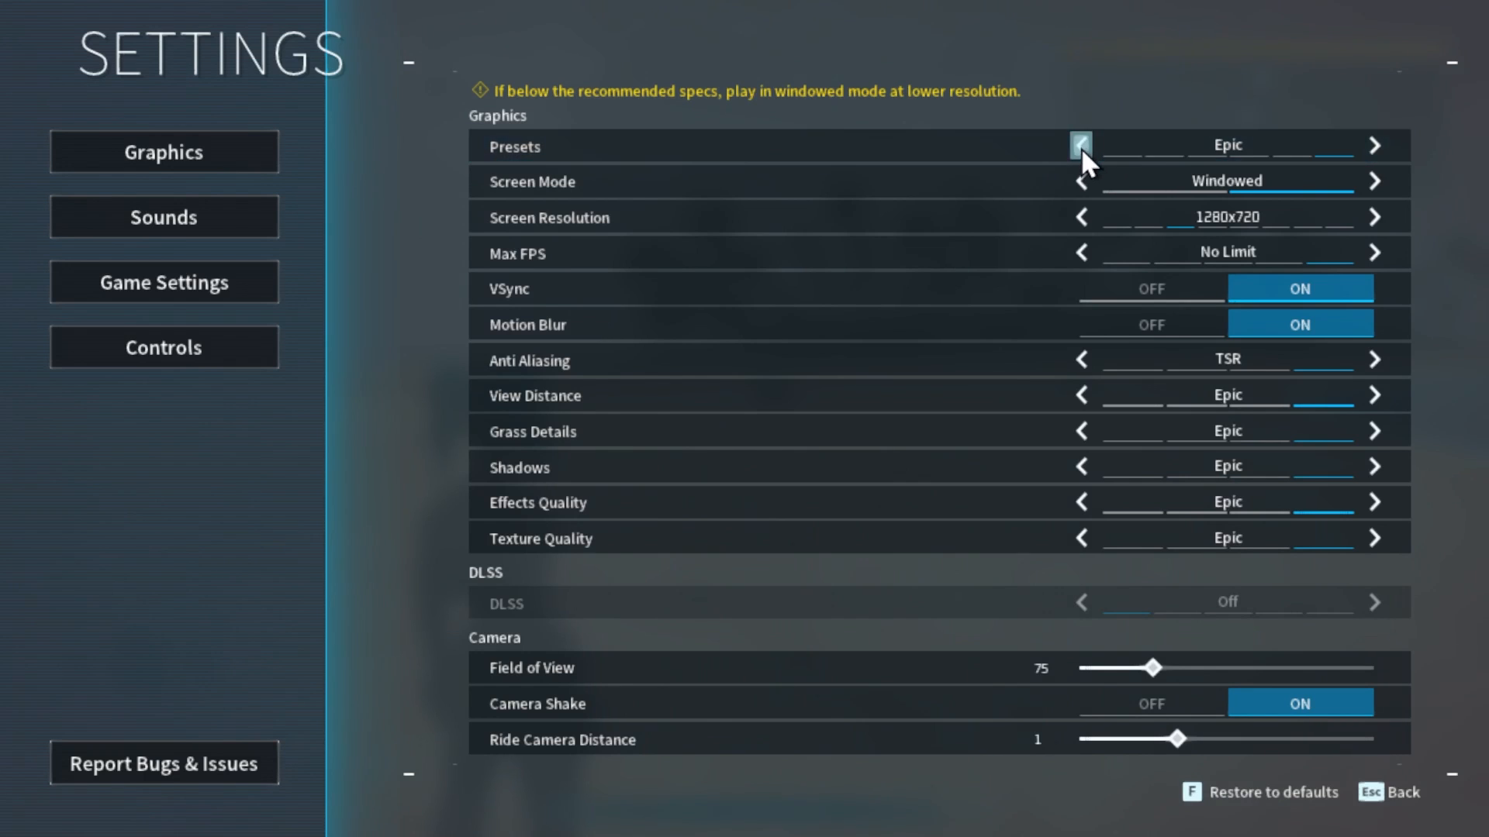
click(1080, 146)
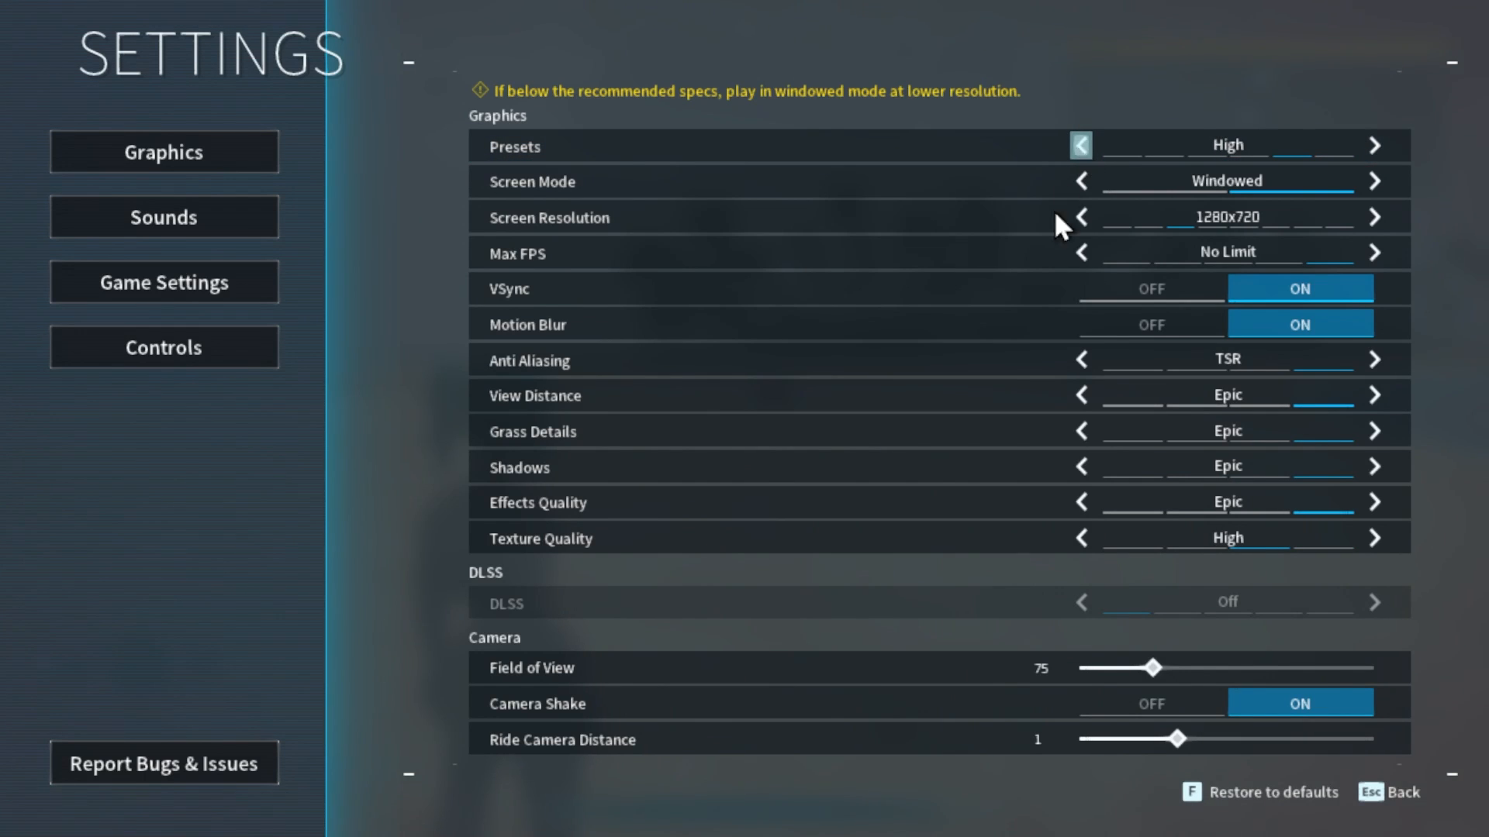
mouse_move(1184, 176)
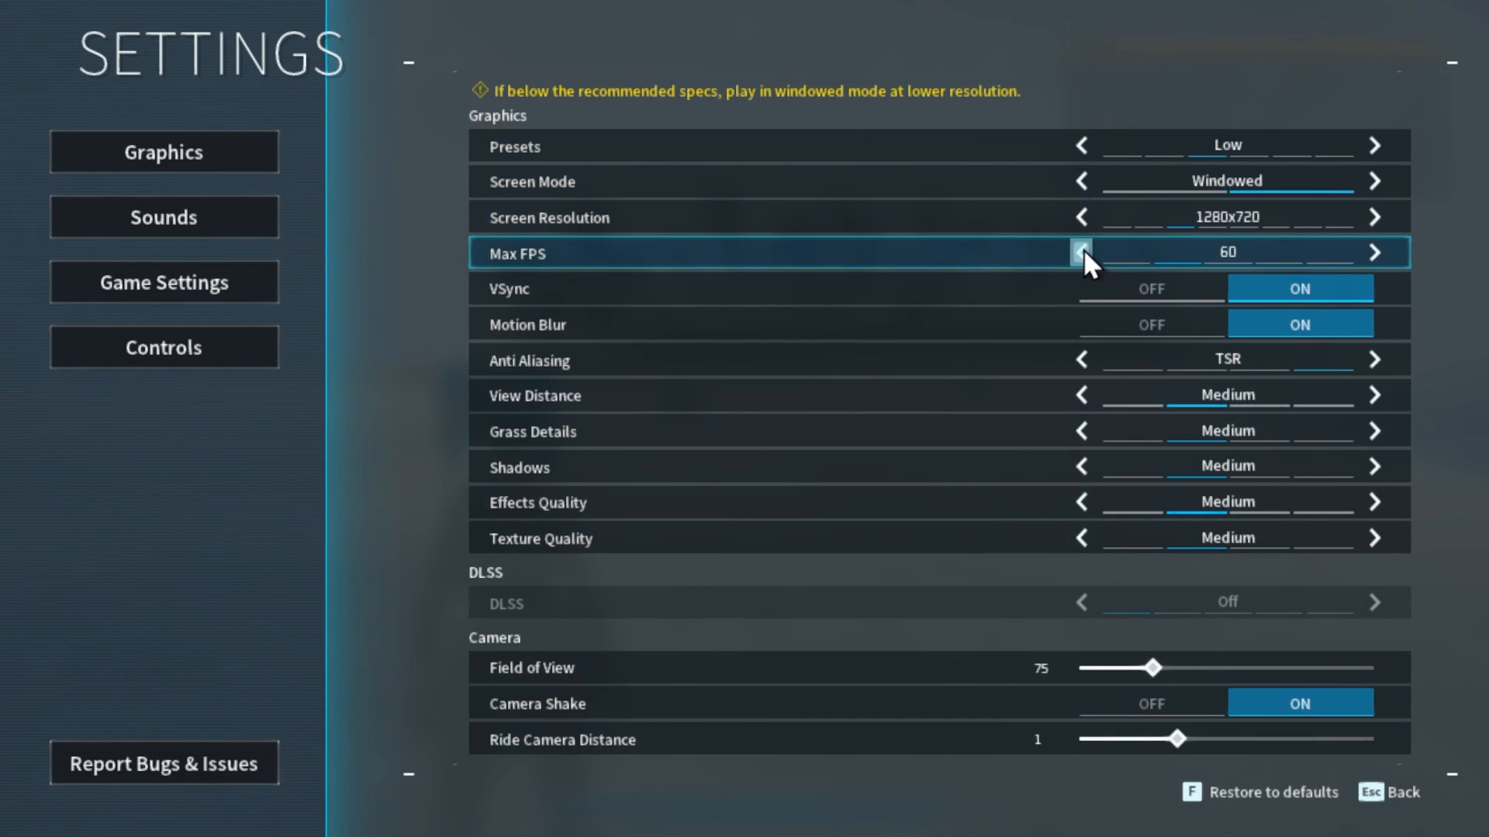
mouse_move(1111, 301)
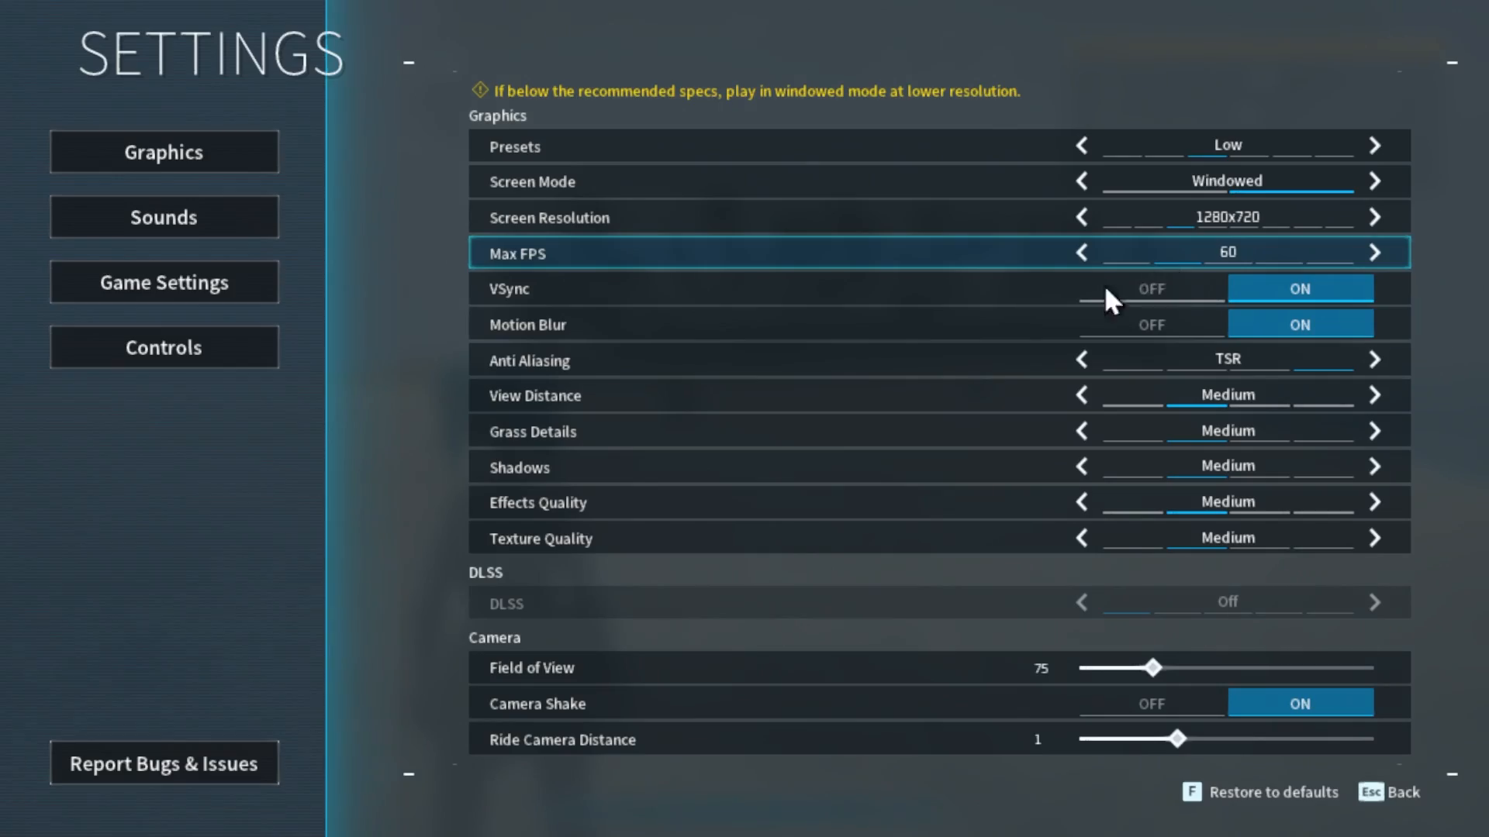
- Turn motion blur off and set anti-aliasing to FXAA
key(Escape)
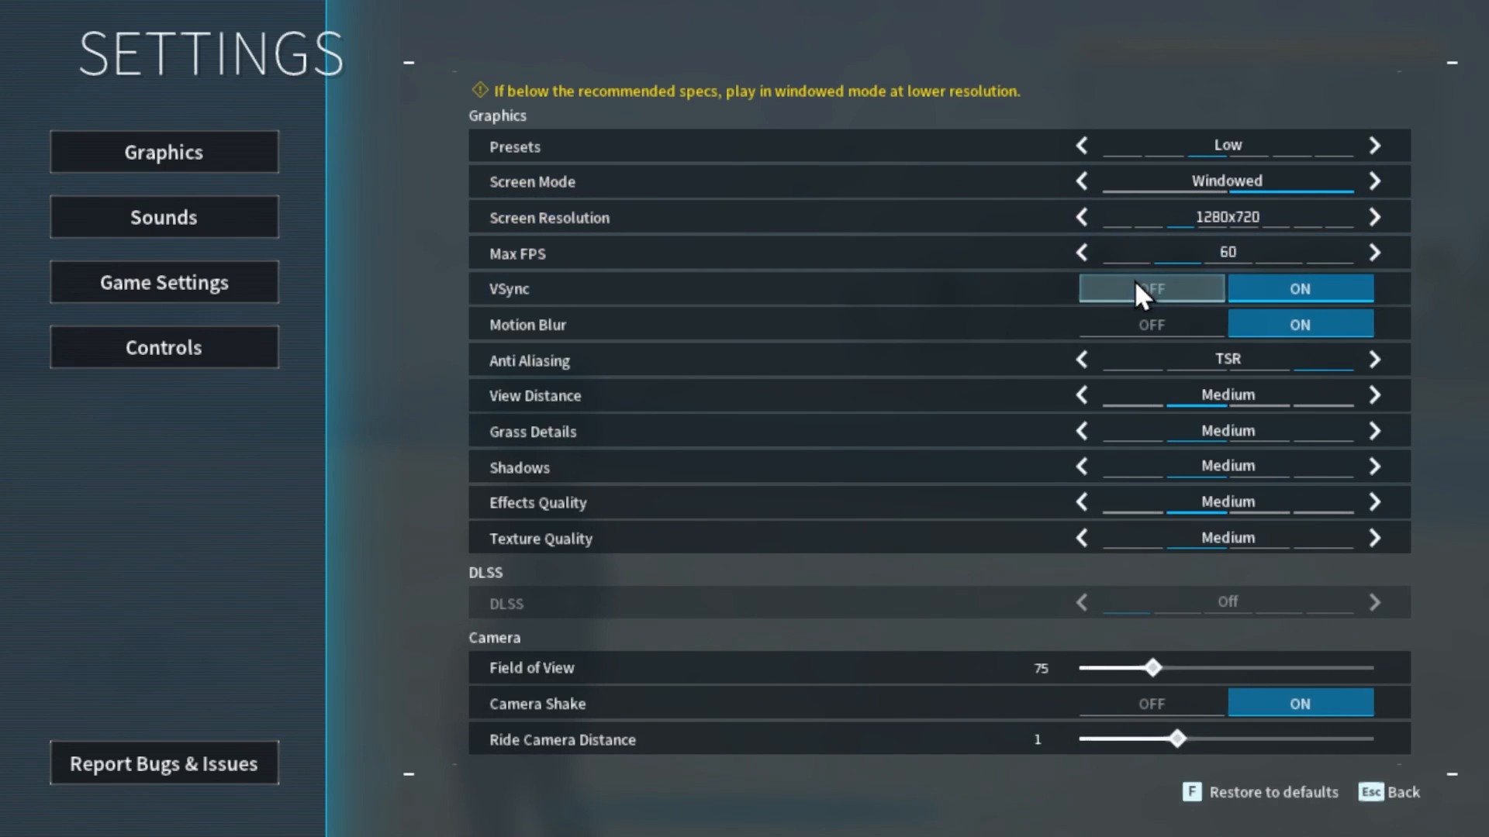
mouse_move(1178, 302)
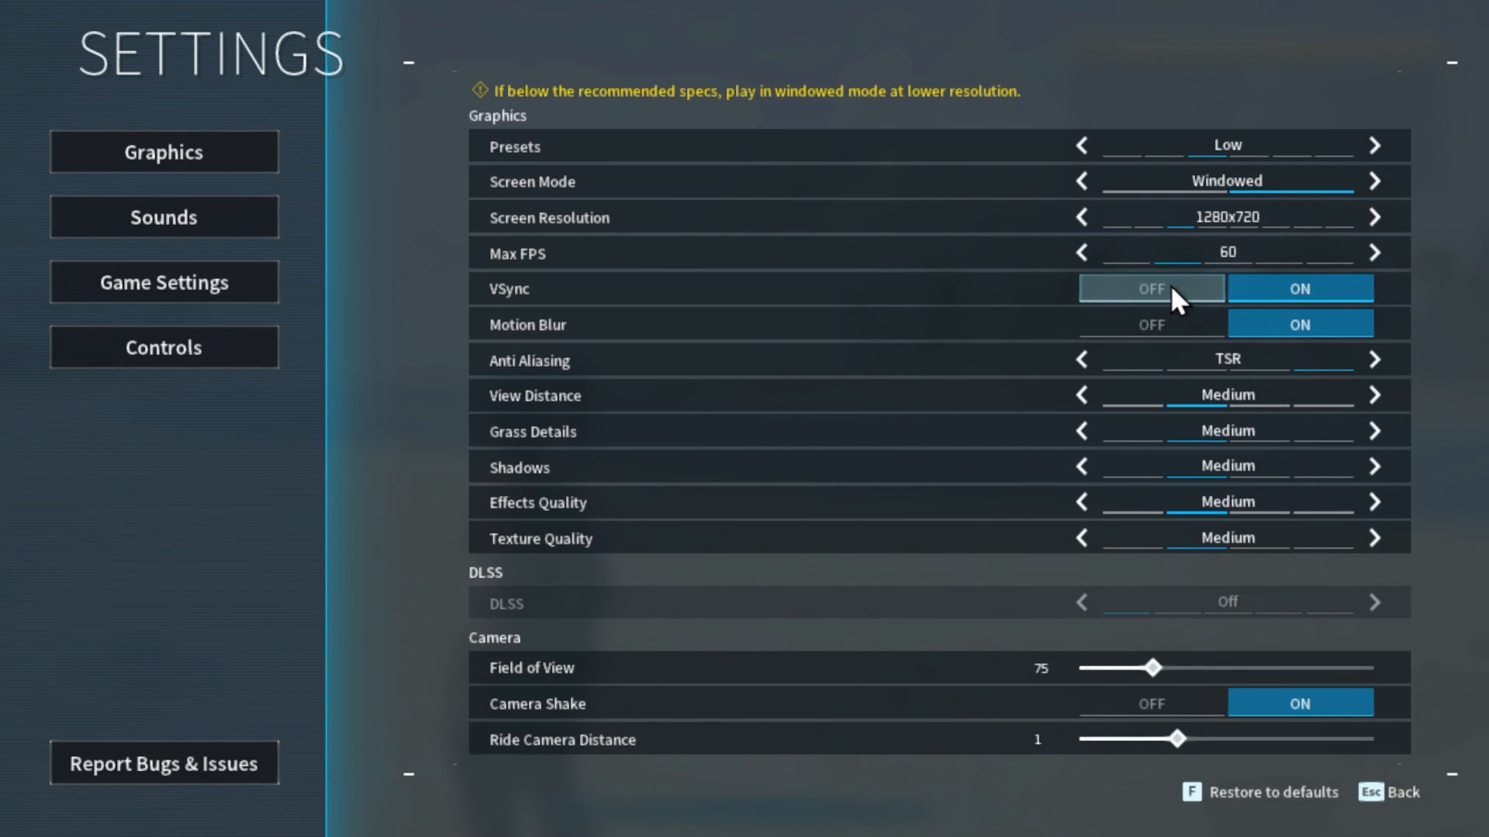
click(1150, 324)
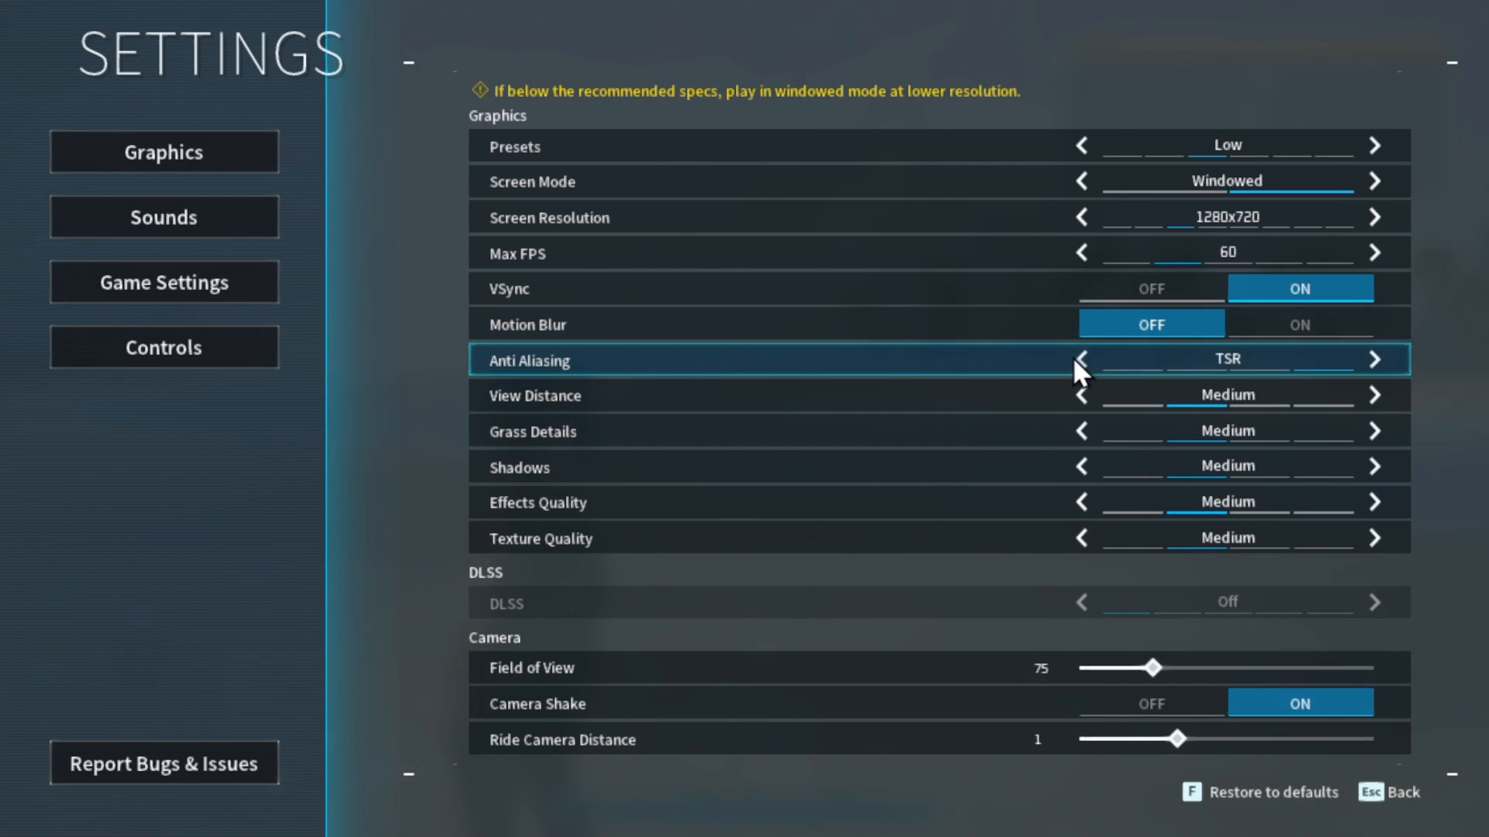
click(1080, 359)
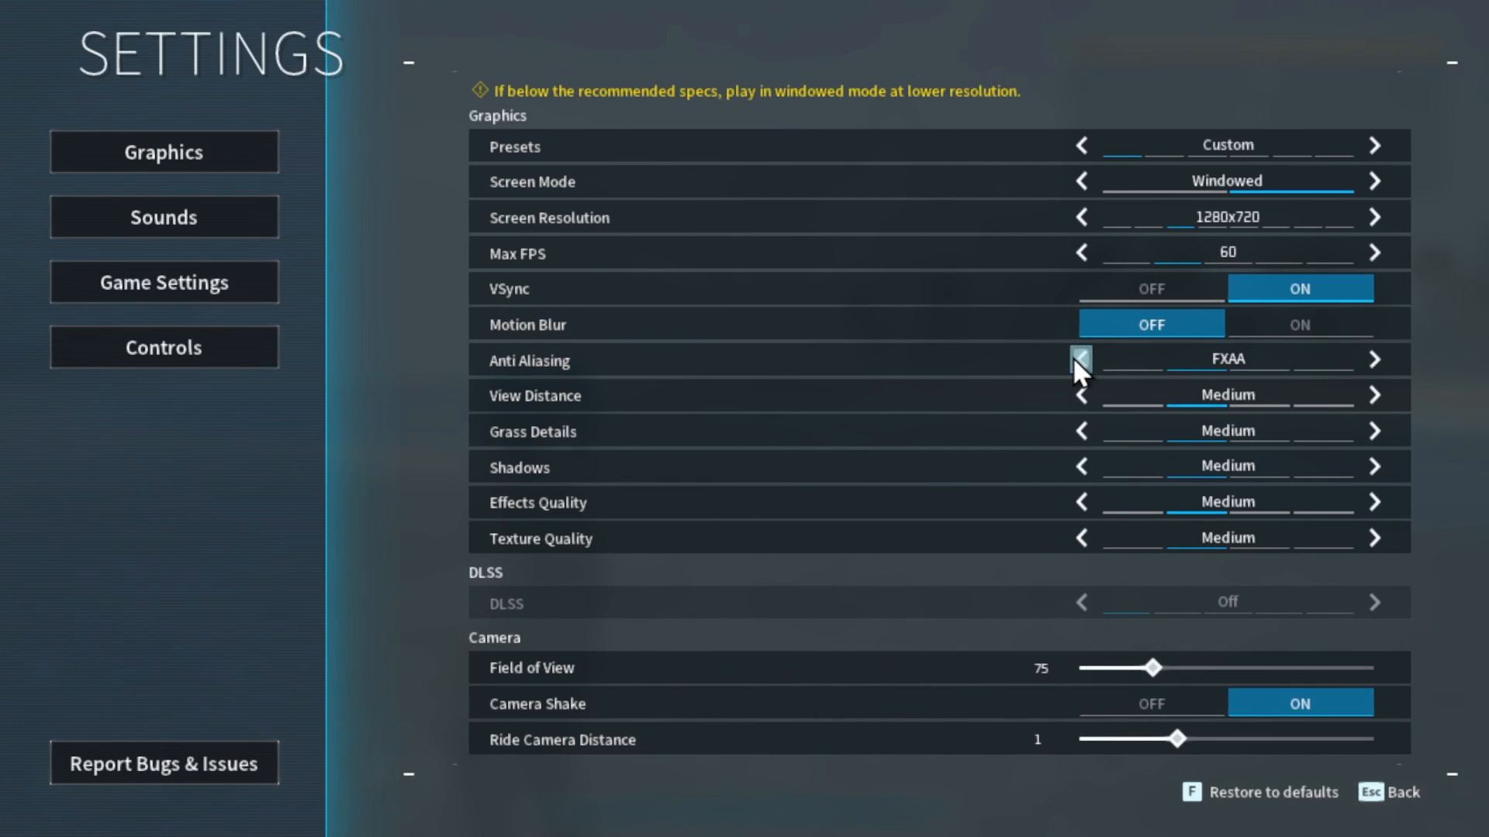
click(1079, 360)
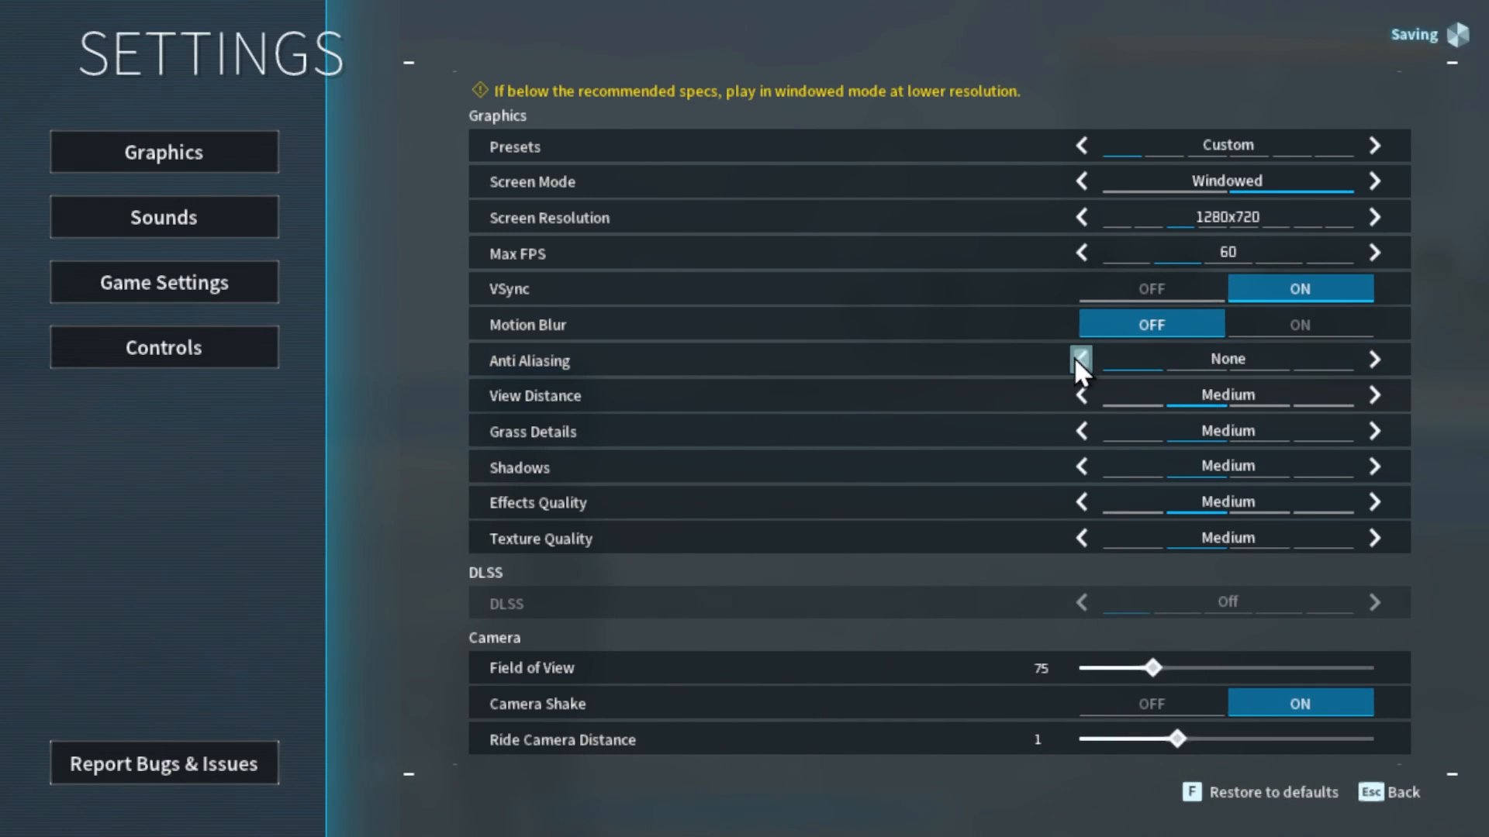
click(1373, 360)
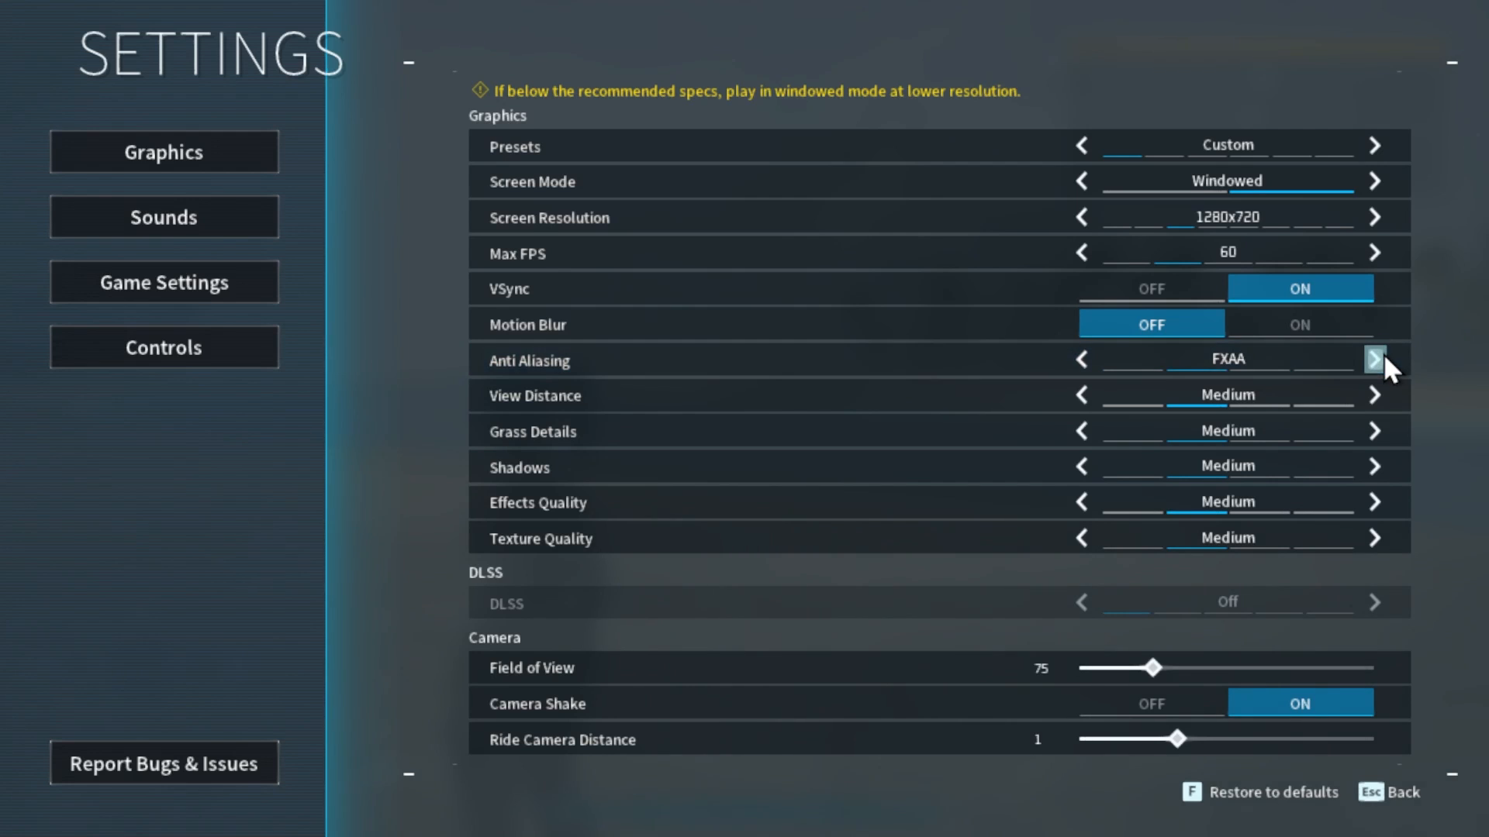
mouse_move(1135, 403)
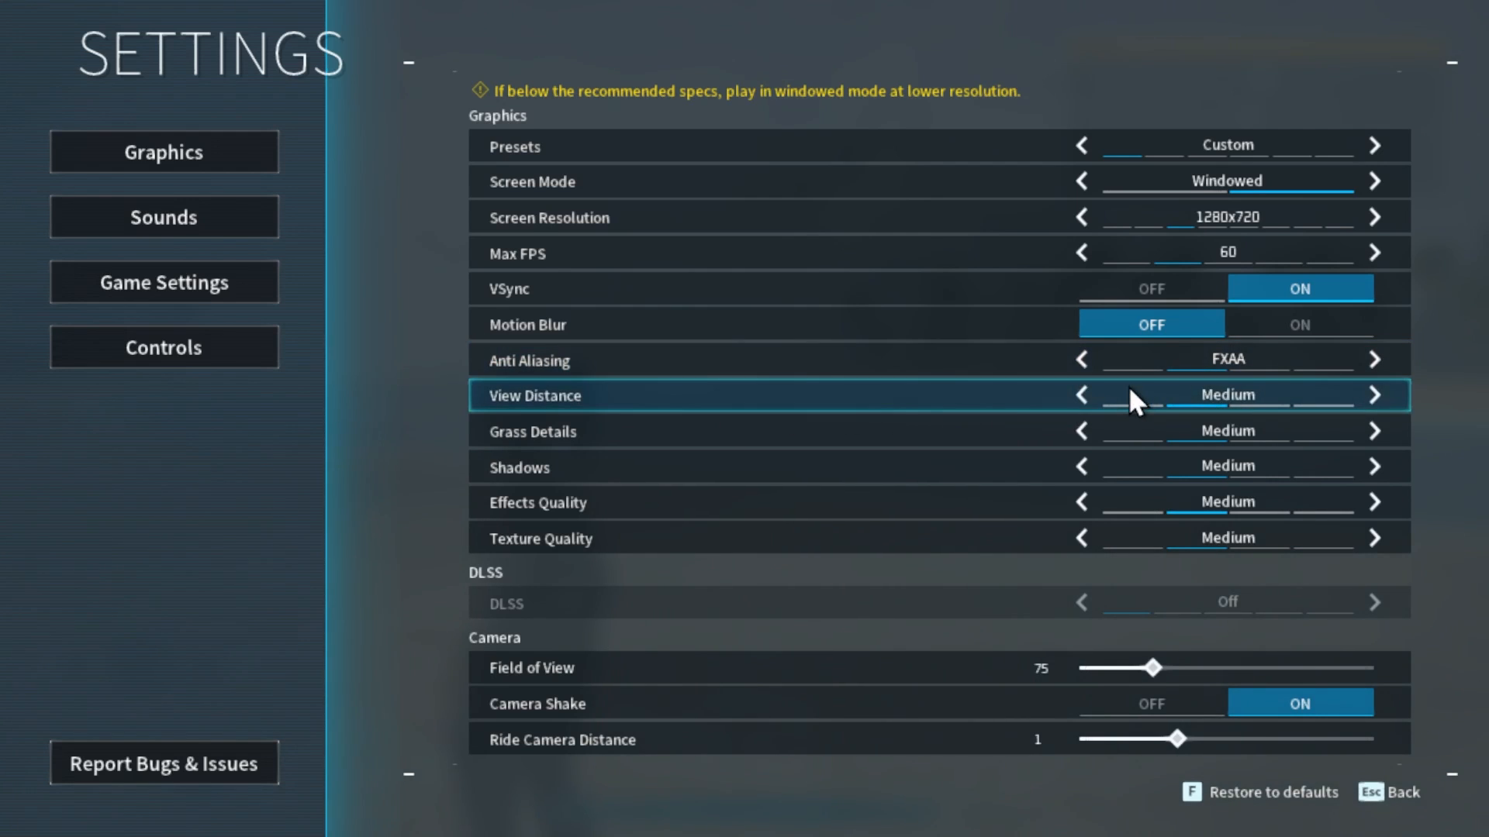
- Lower view distance, grass details, shadows and effects quality to Low
click(1080, 395)
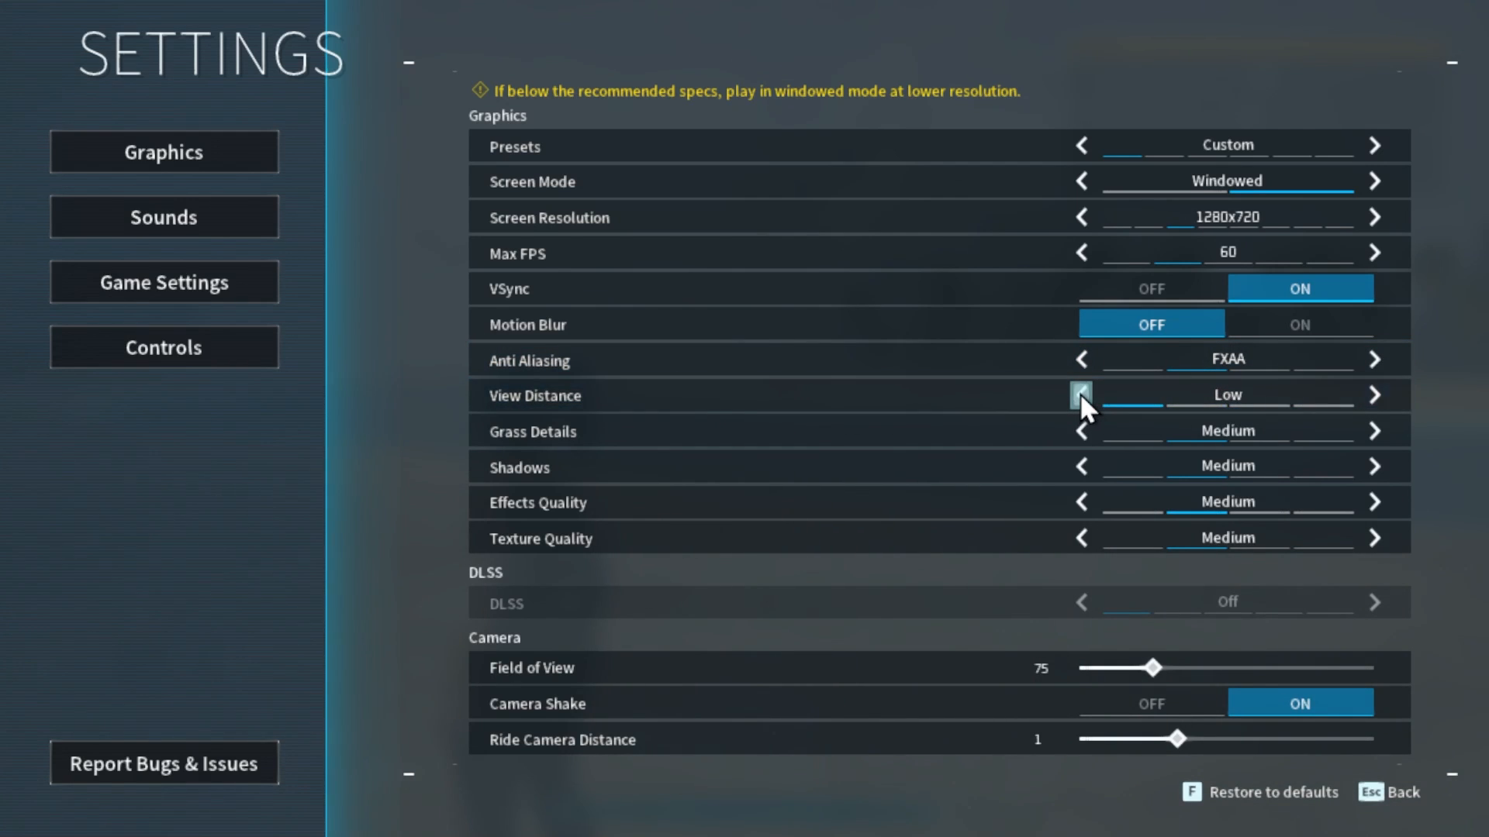
click(1080, 431)
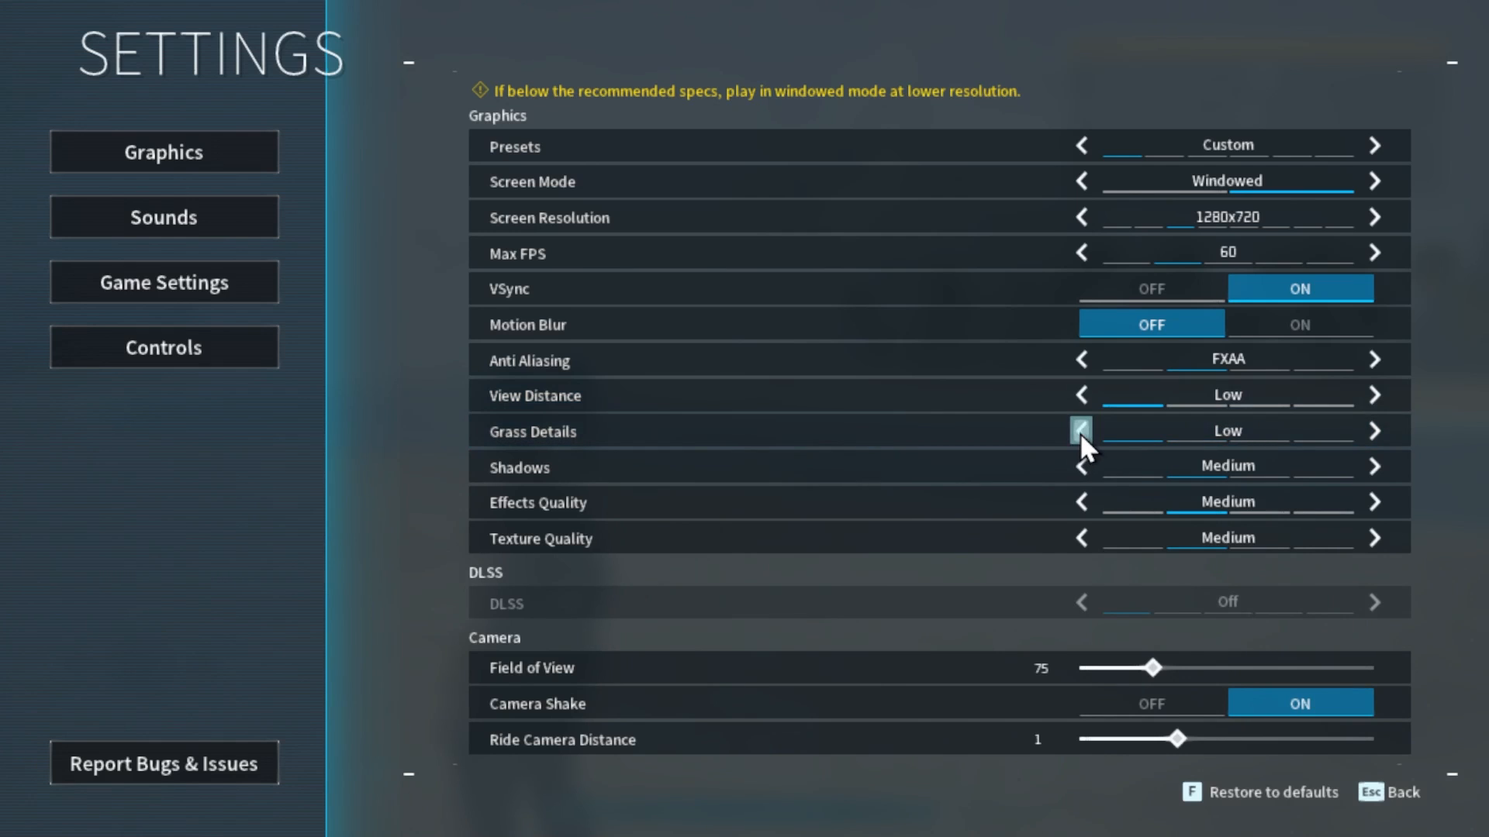
mouse_move(1082, 466)
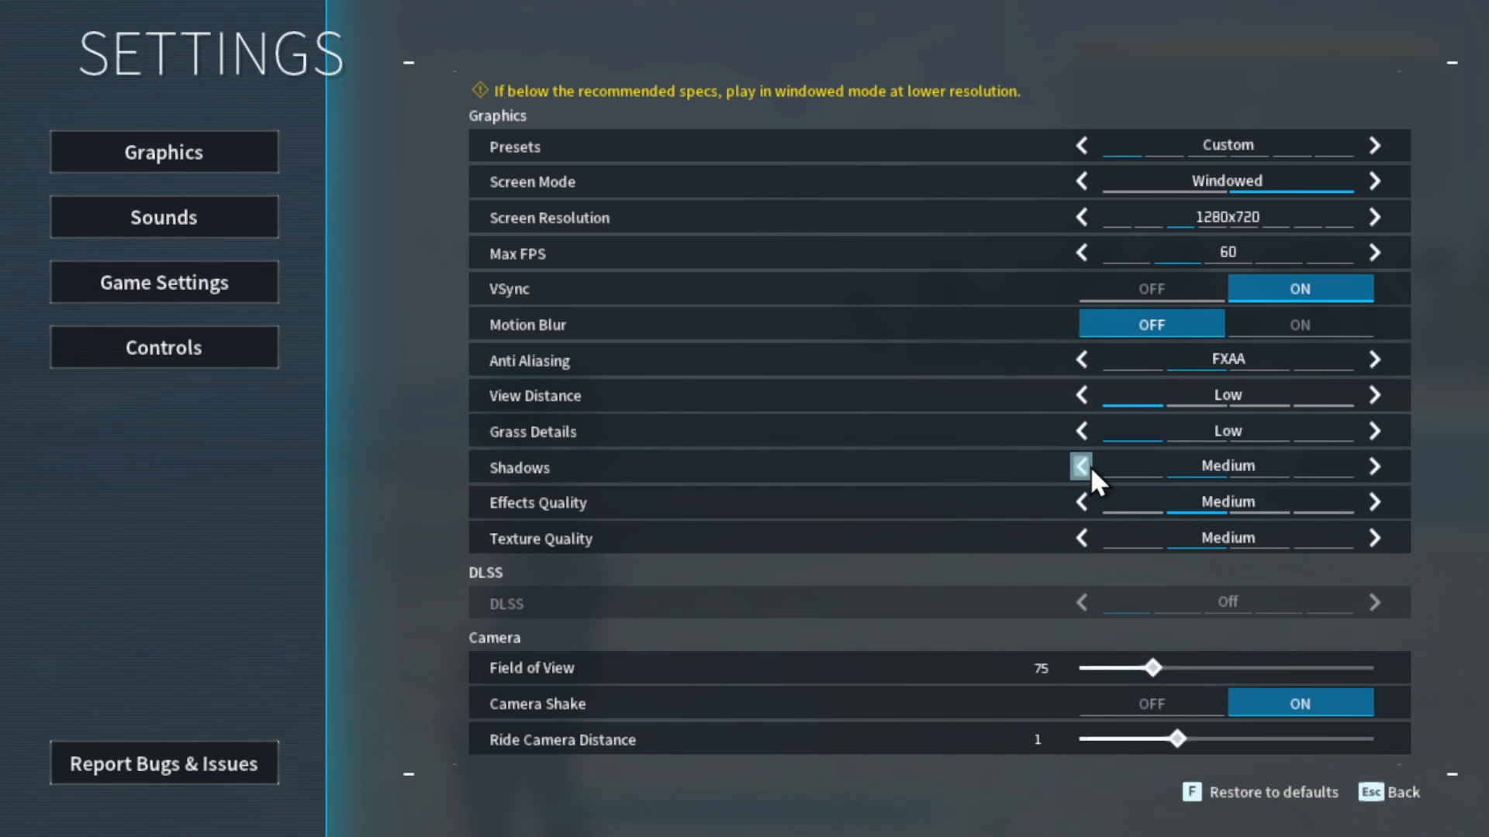
click(1081, 466)
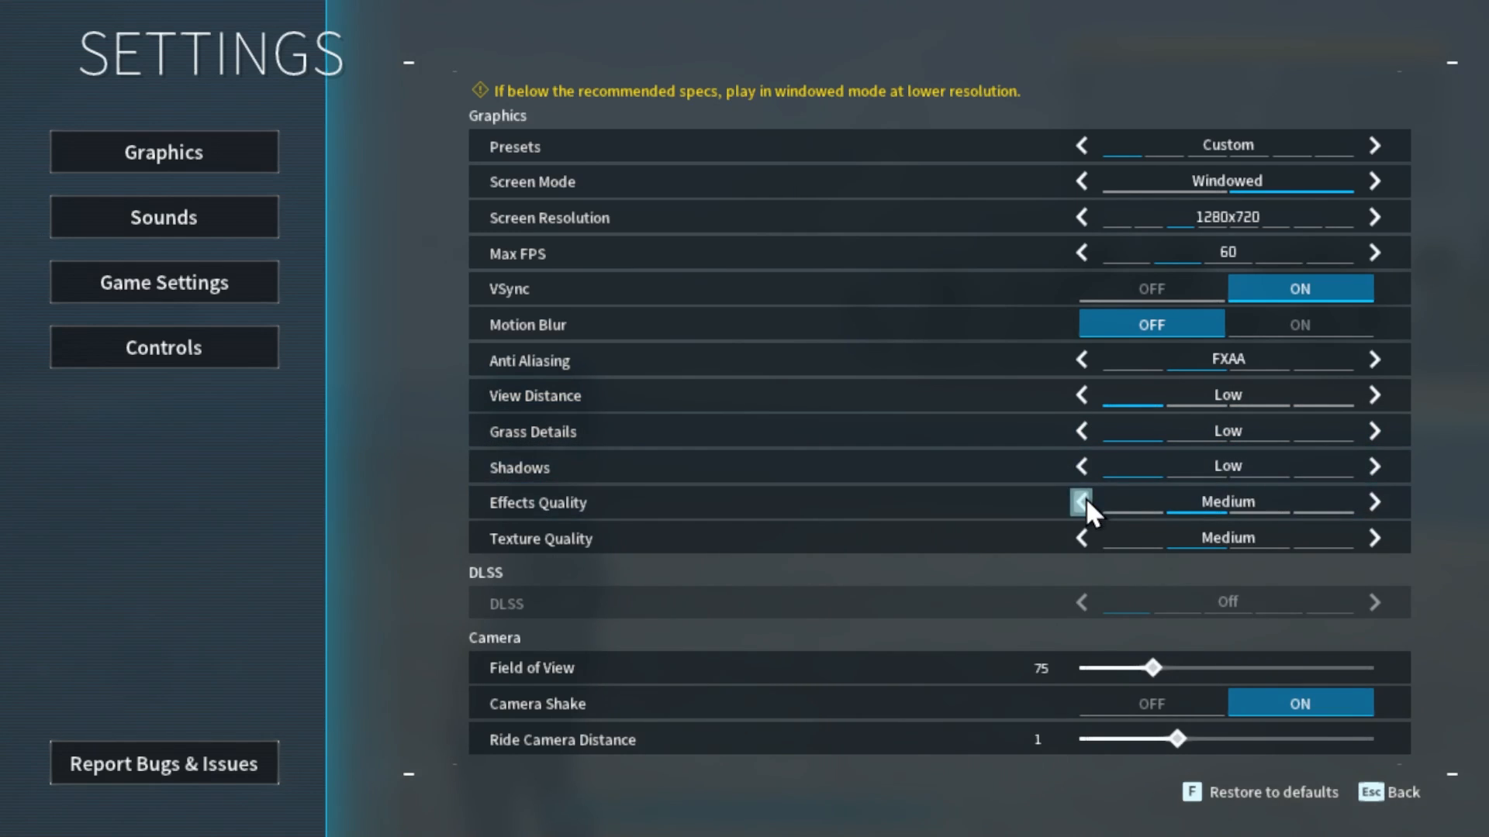
click(1080, 502)
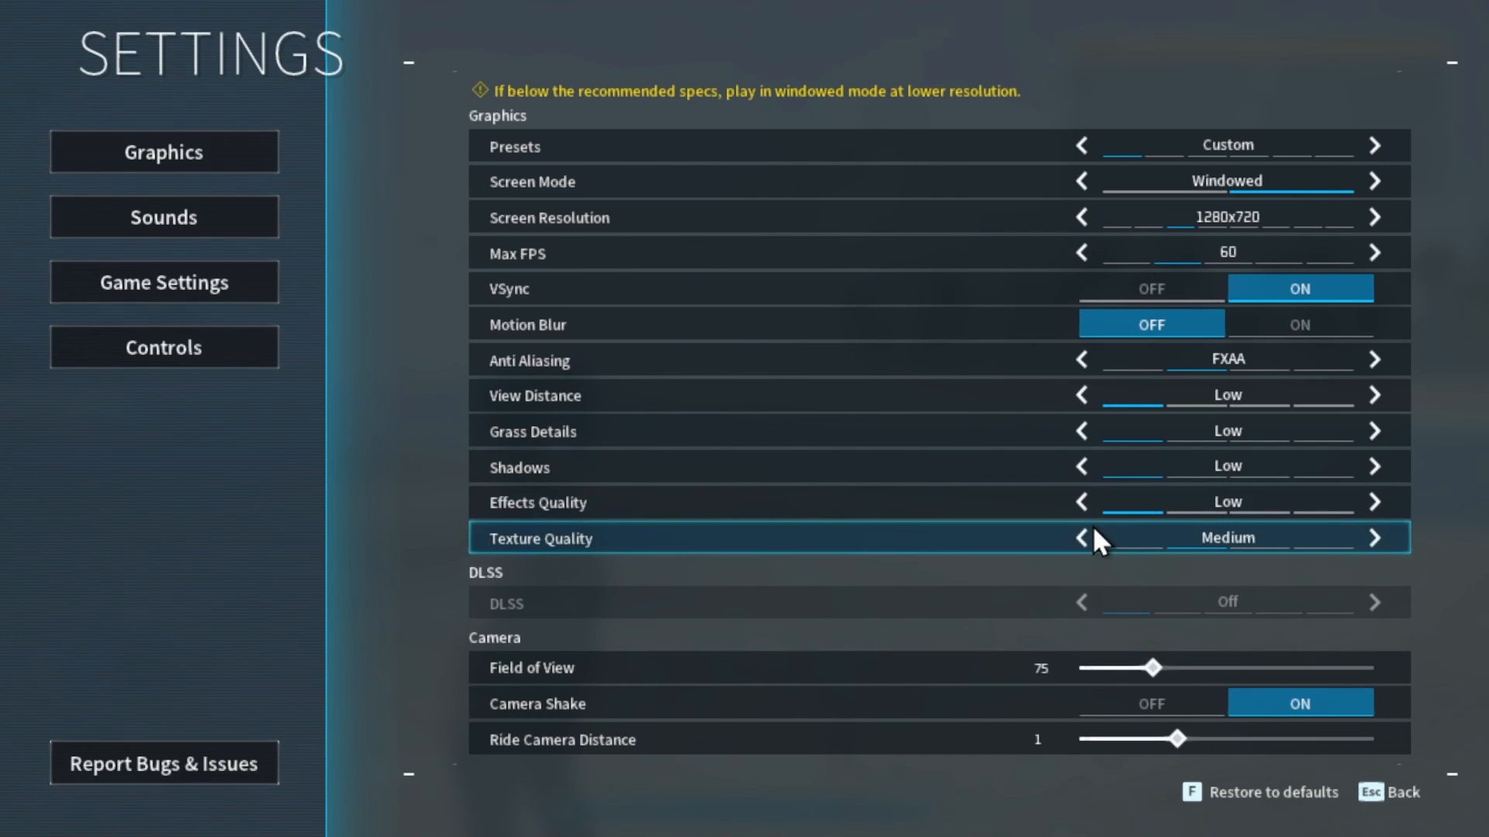
- Lower texture quality to Low and turn camera shake off
click(1082, 538)
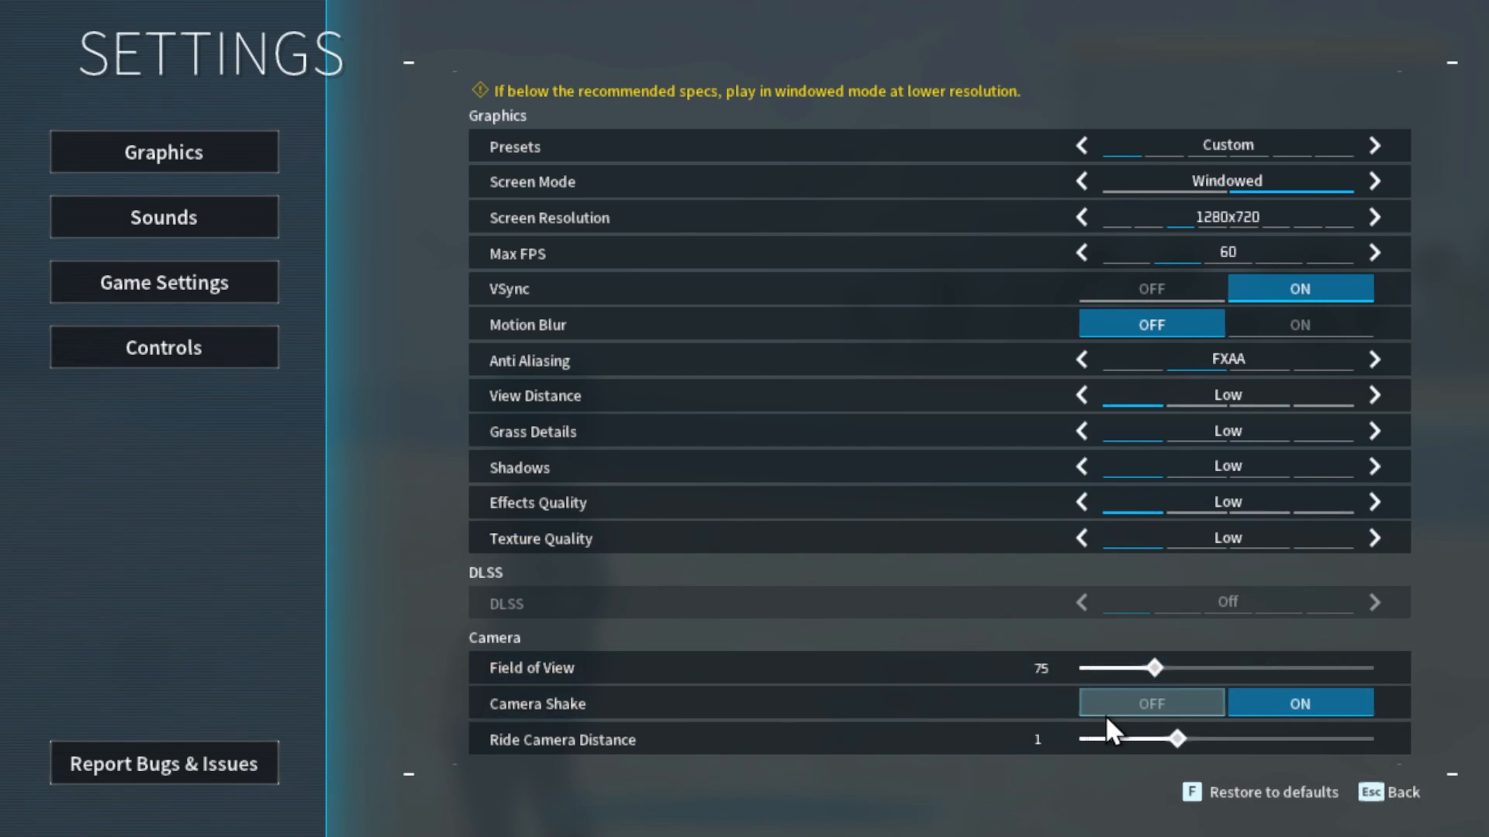
click(1150, 703)
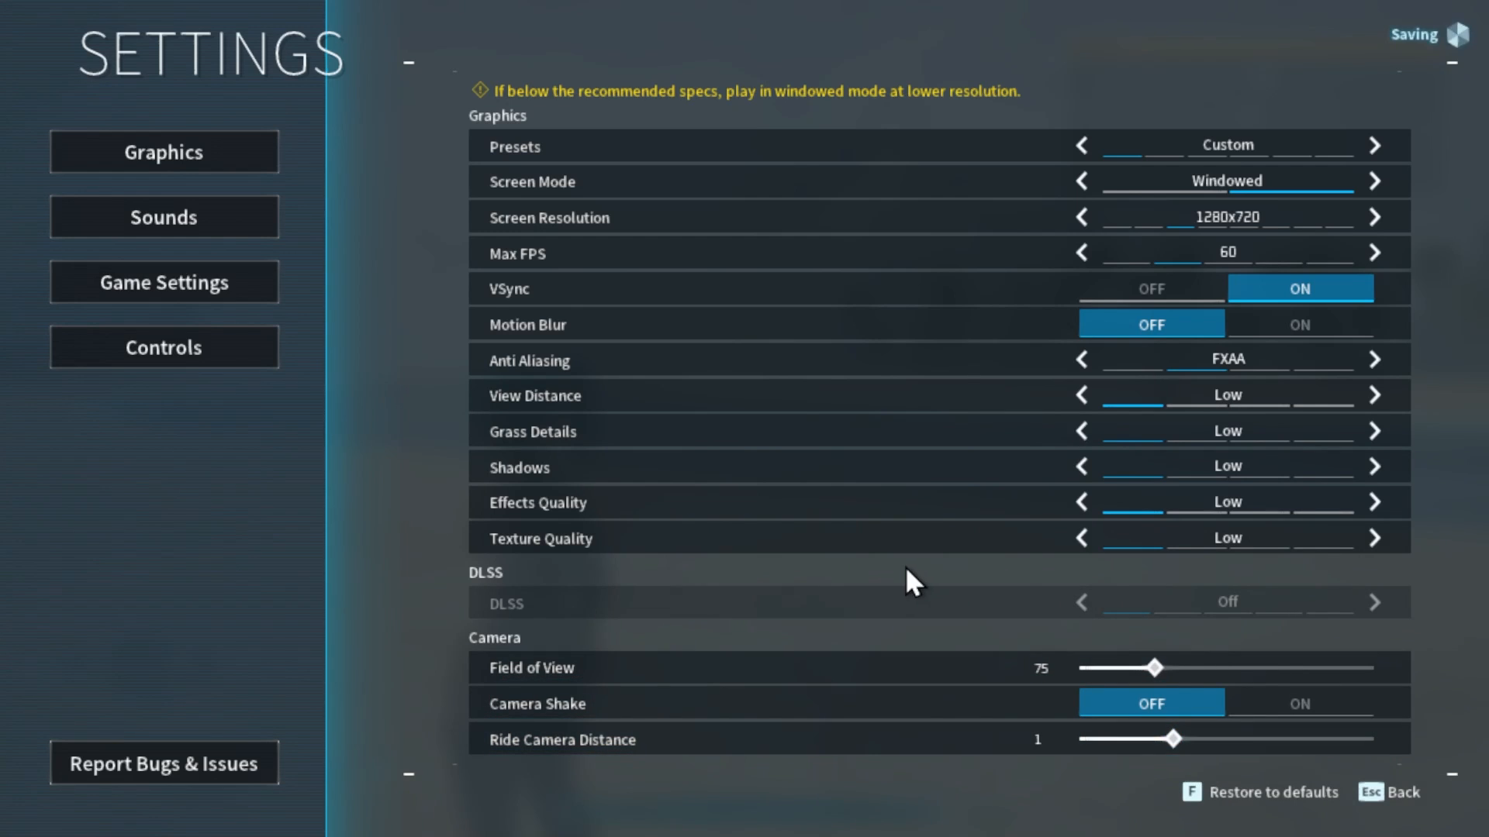
mouse_move(474, 394)
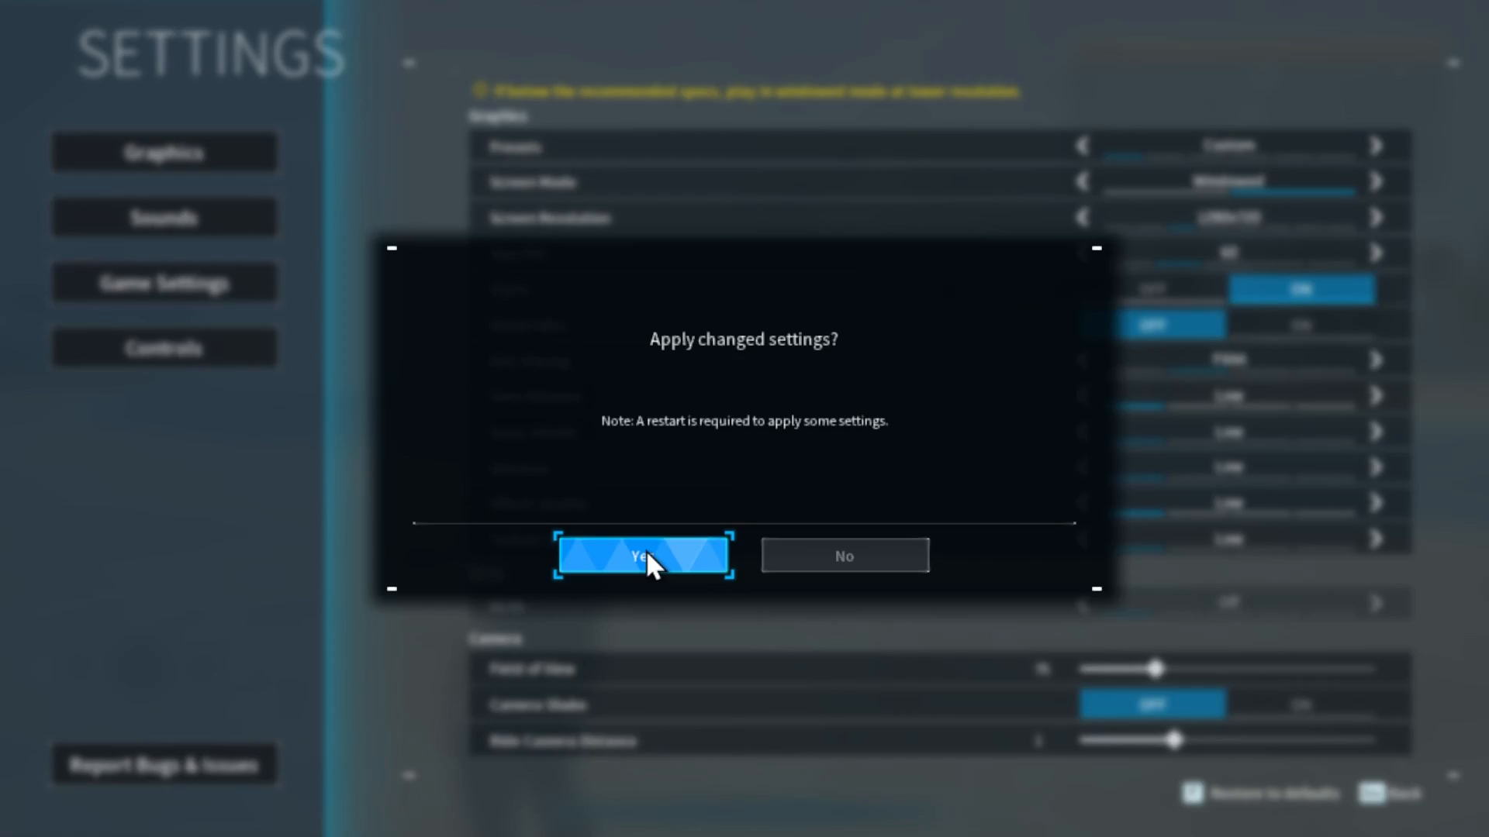
- Accept applying the changed settings and walk forward in the game
click(642, 555)
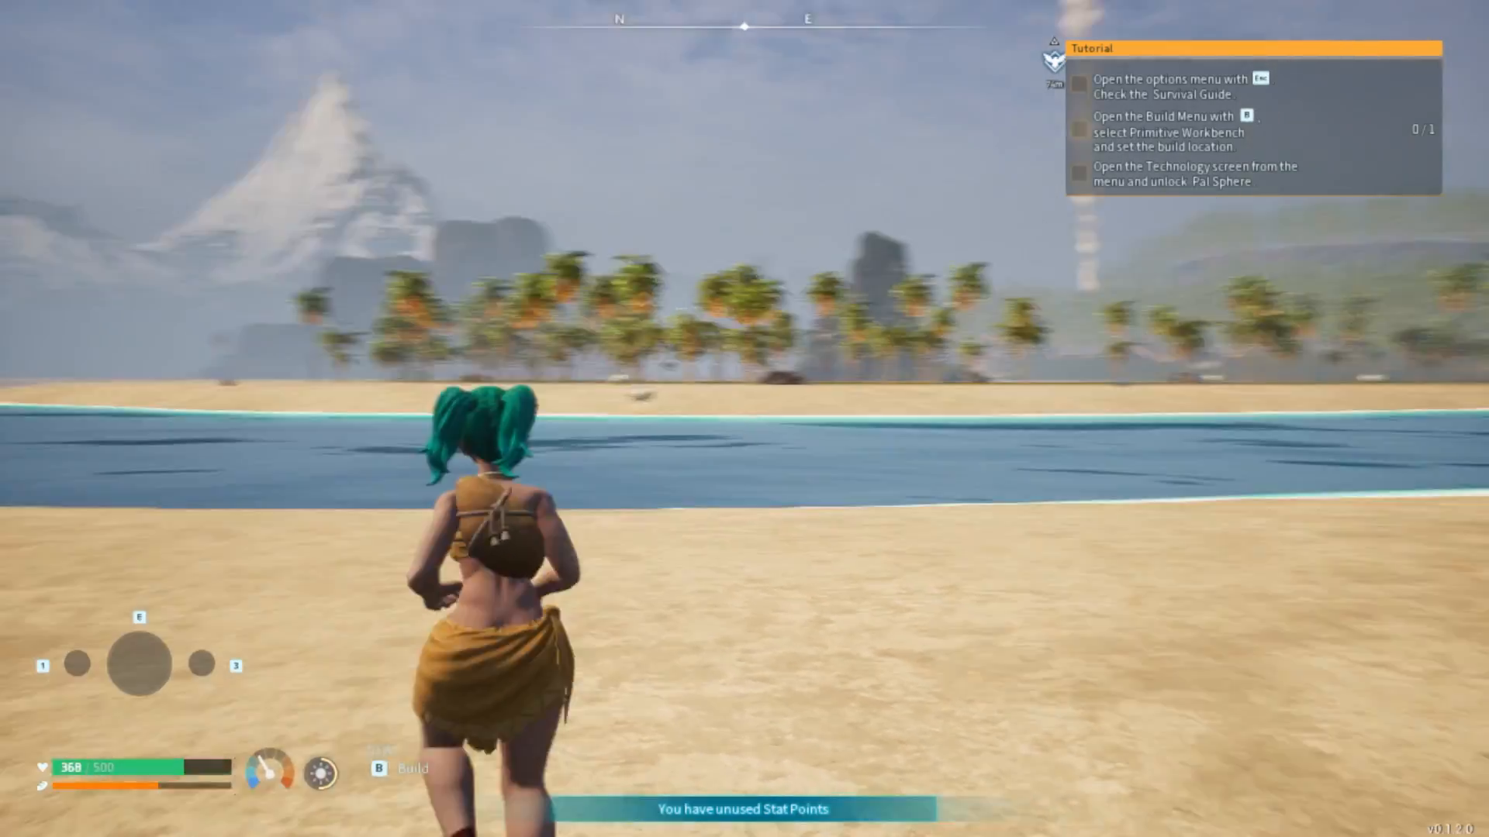
mouse_move(744, 418)
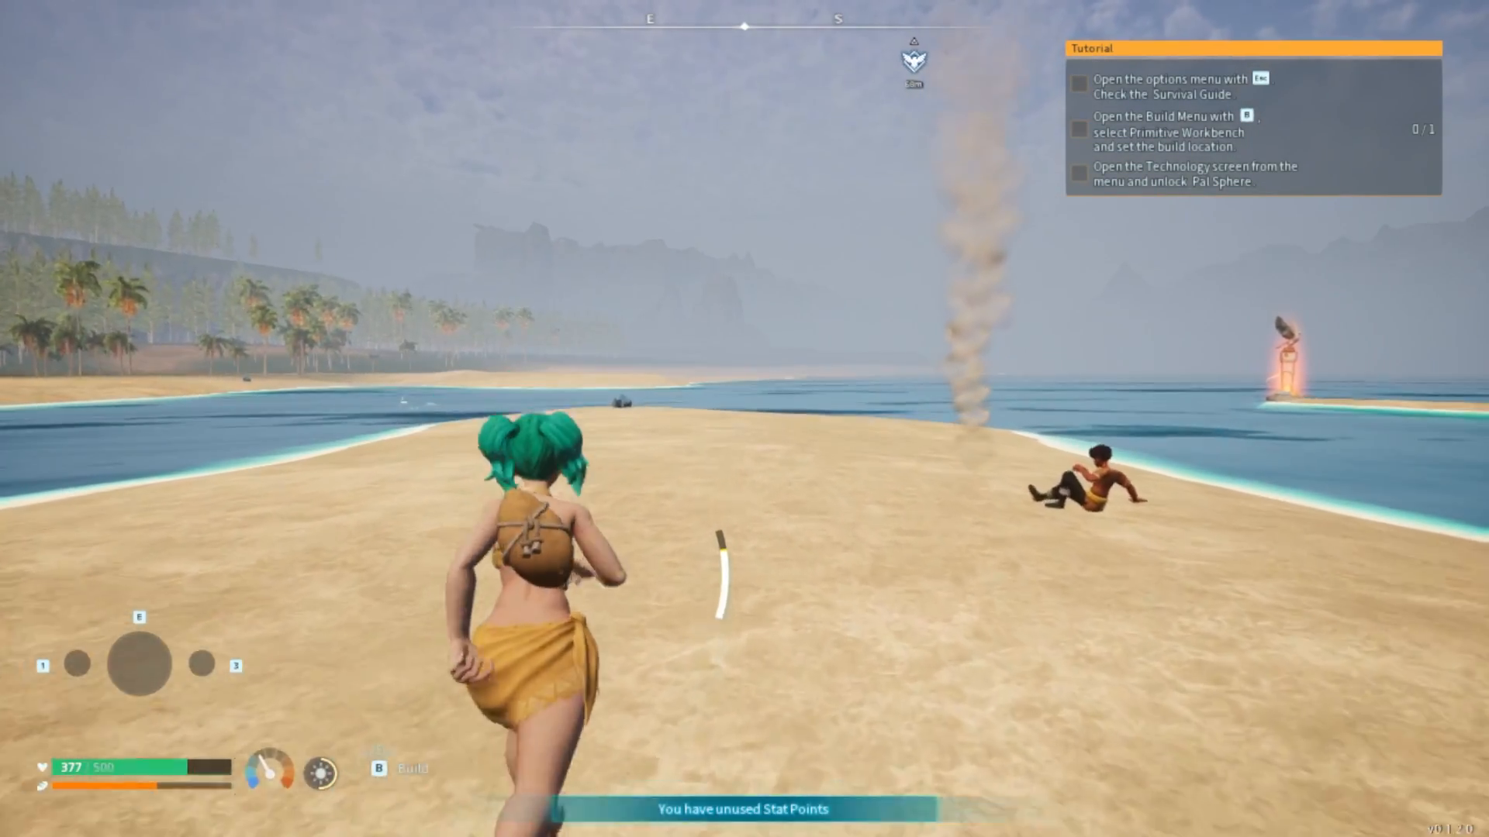
mouse_move(744, 418)
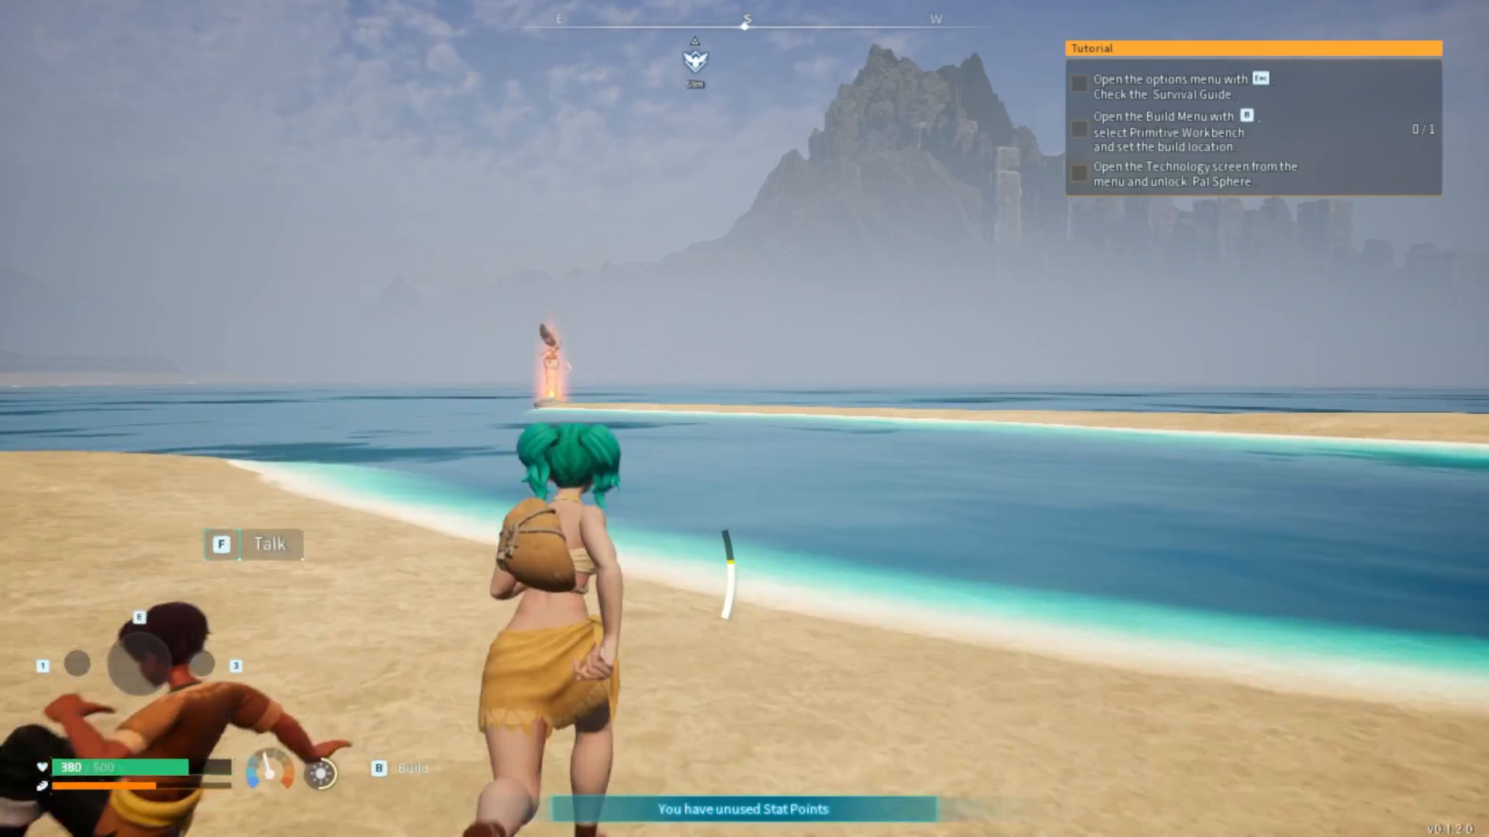
key(w)
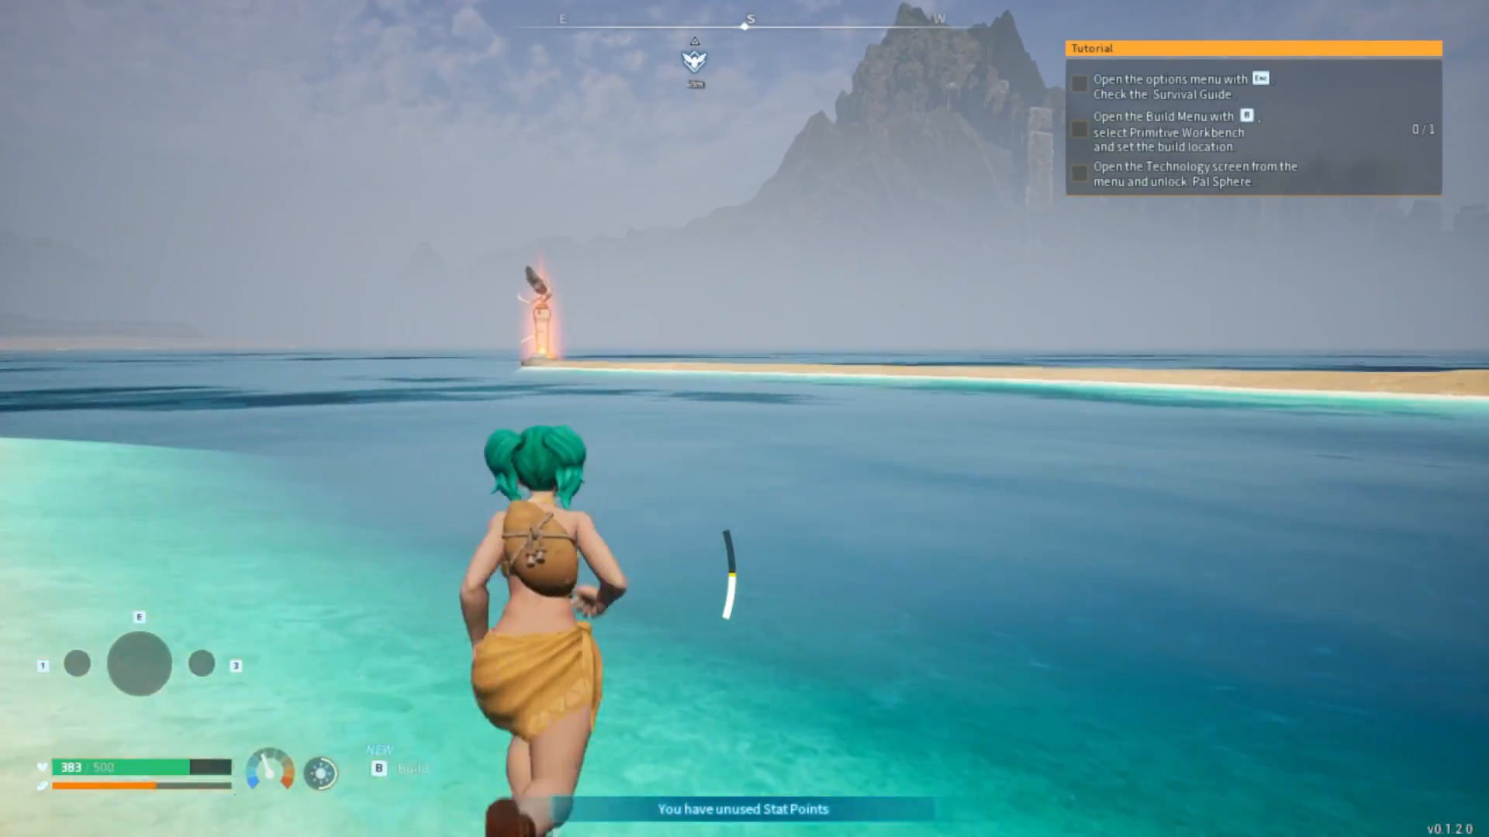
key(w)
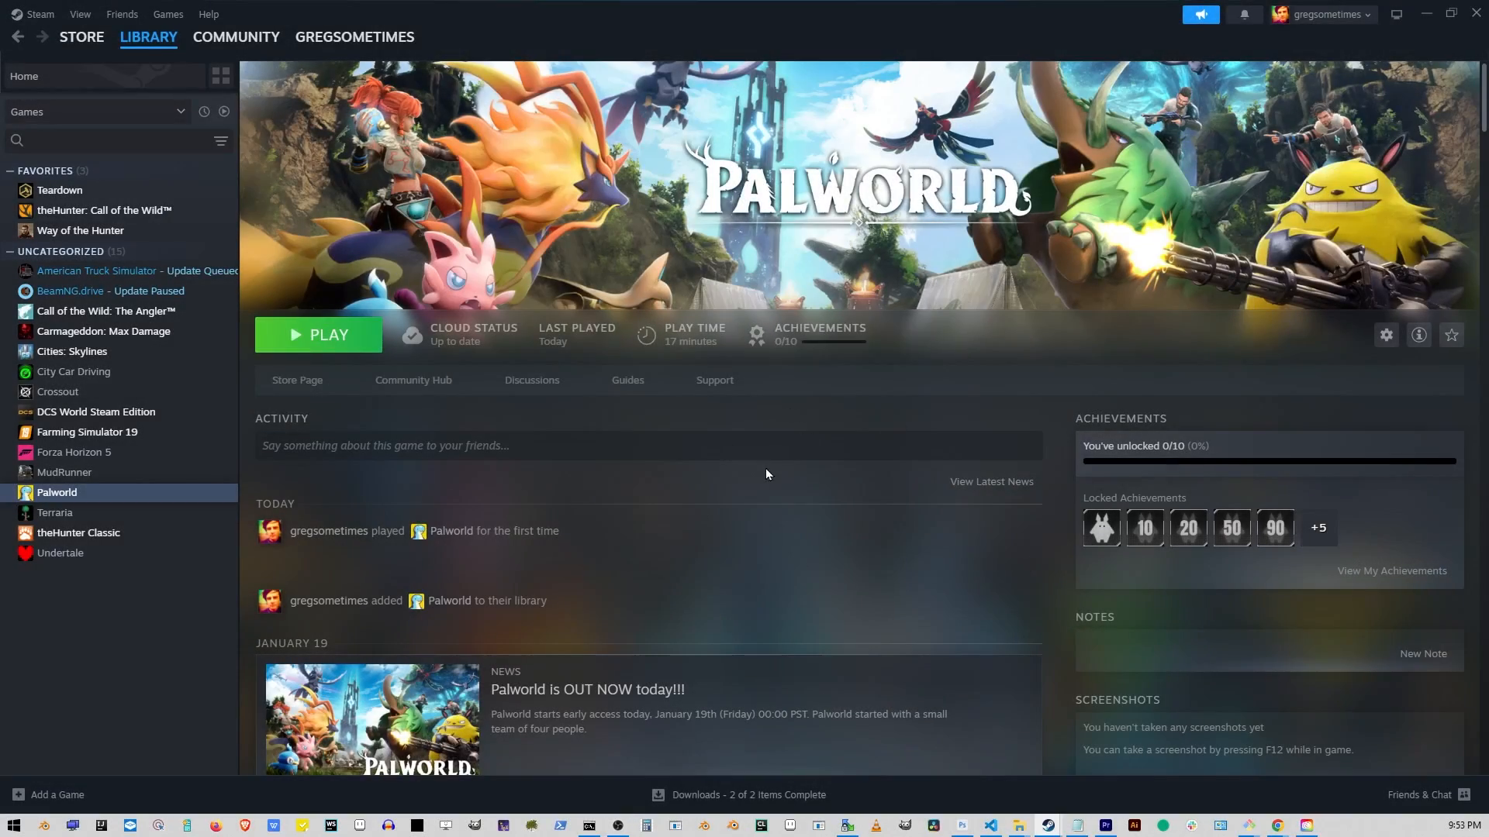
mouse_move(67, 498)
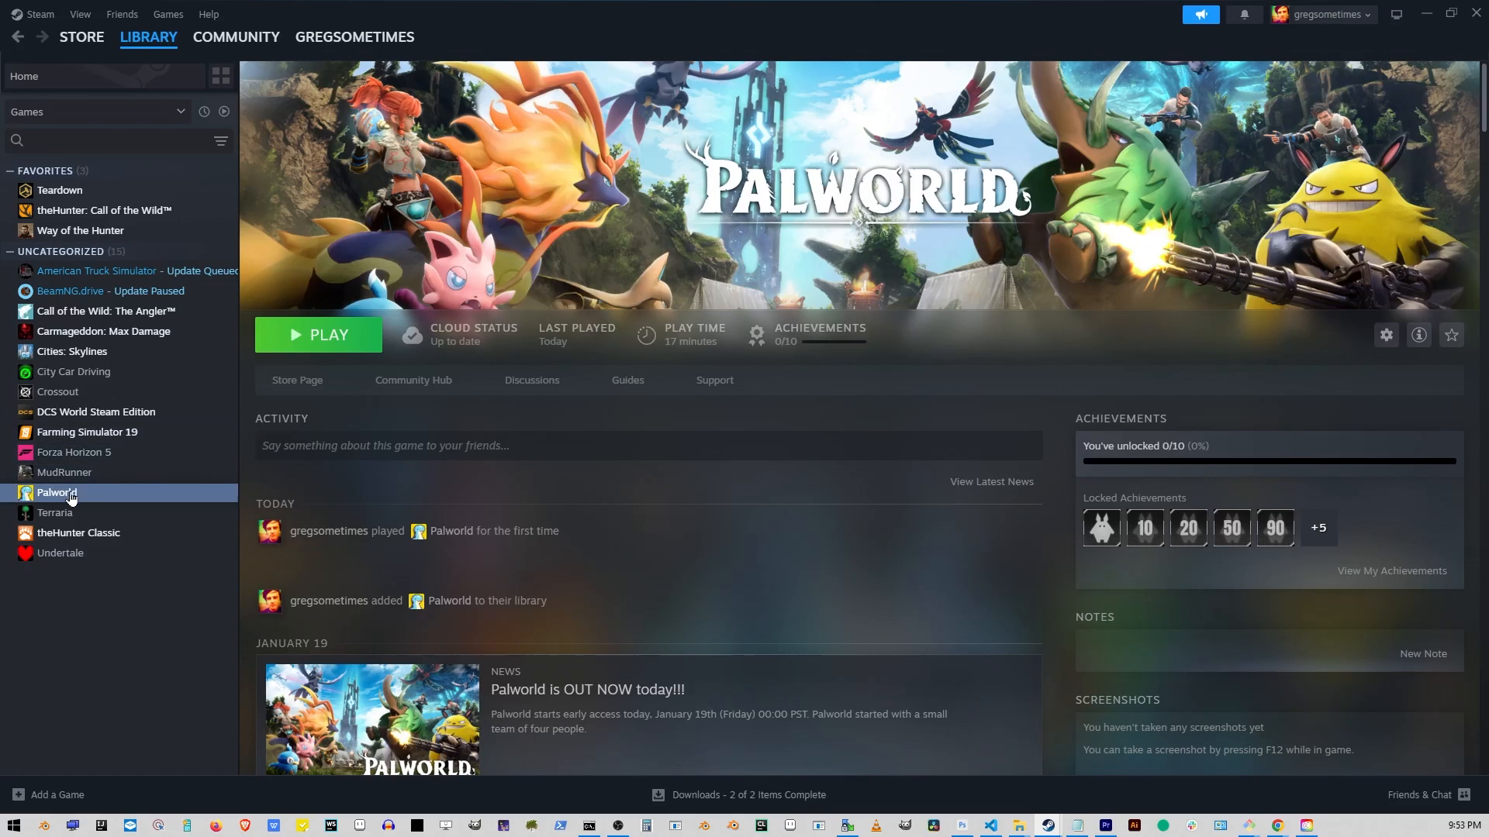
- Open Palworld's Properties from its Steam library sidebar context menu
right_click(55, 491)
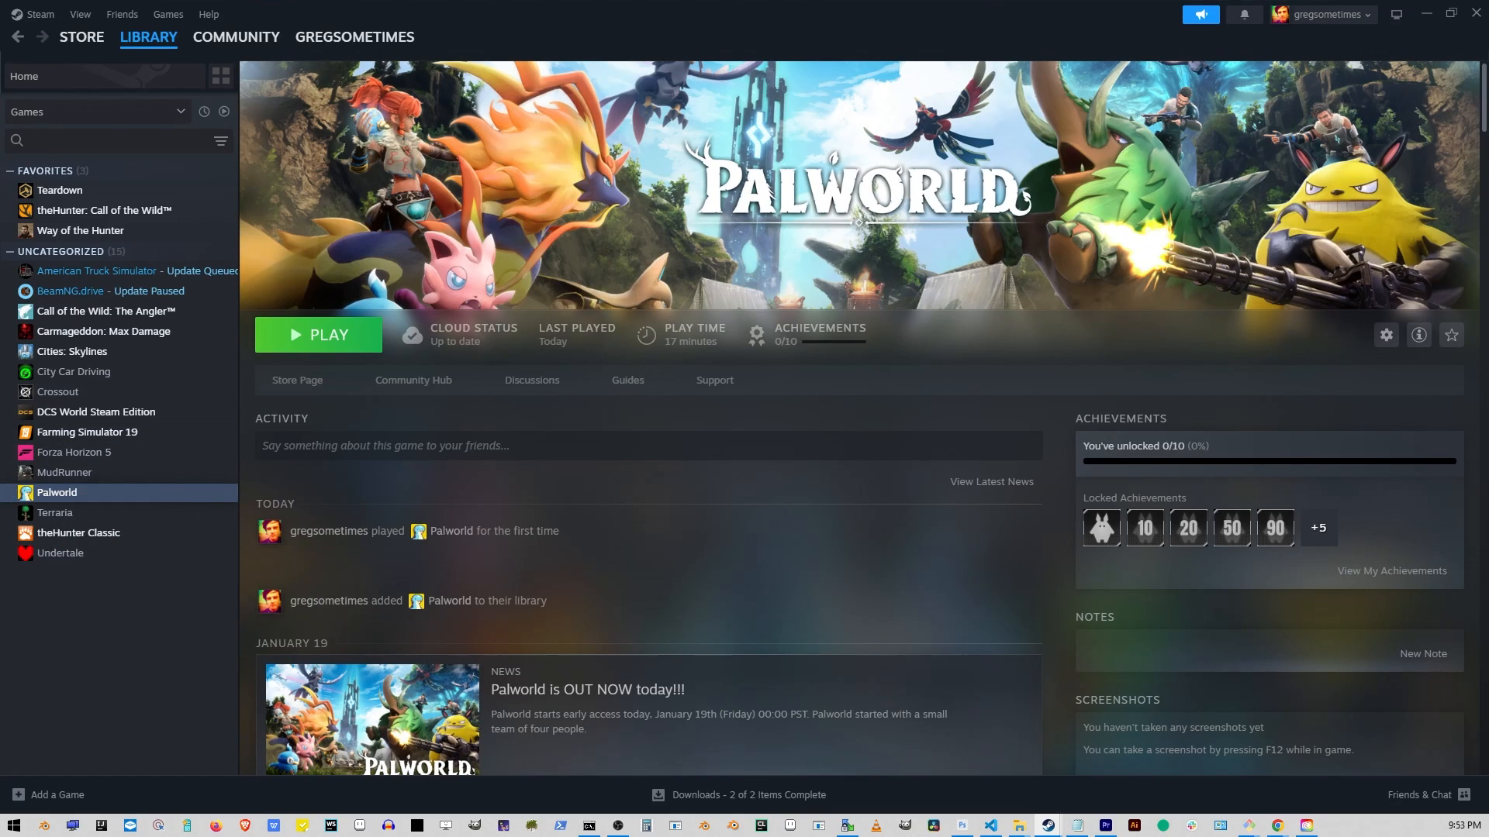
click(1384, 334)
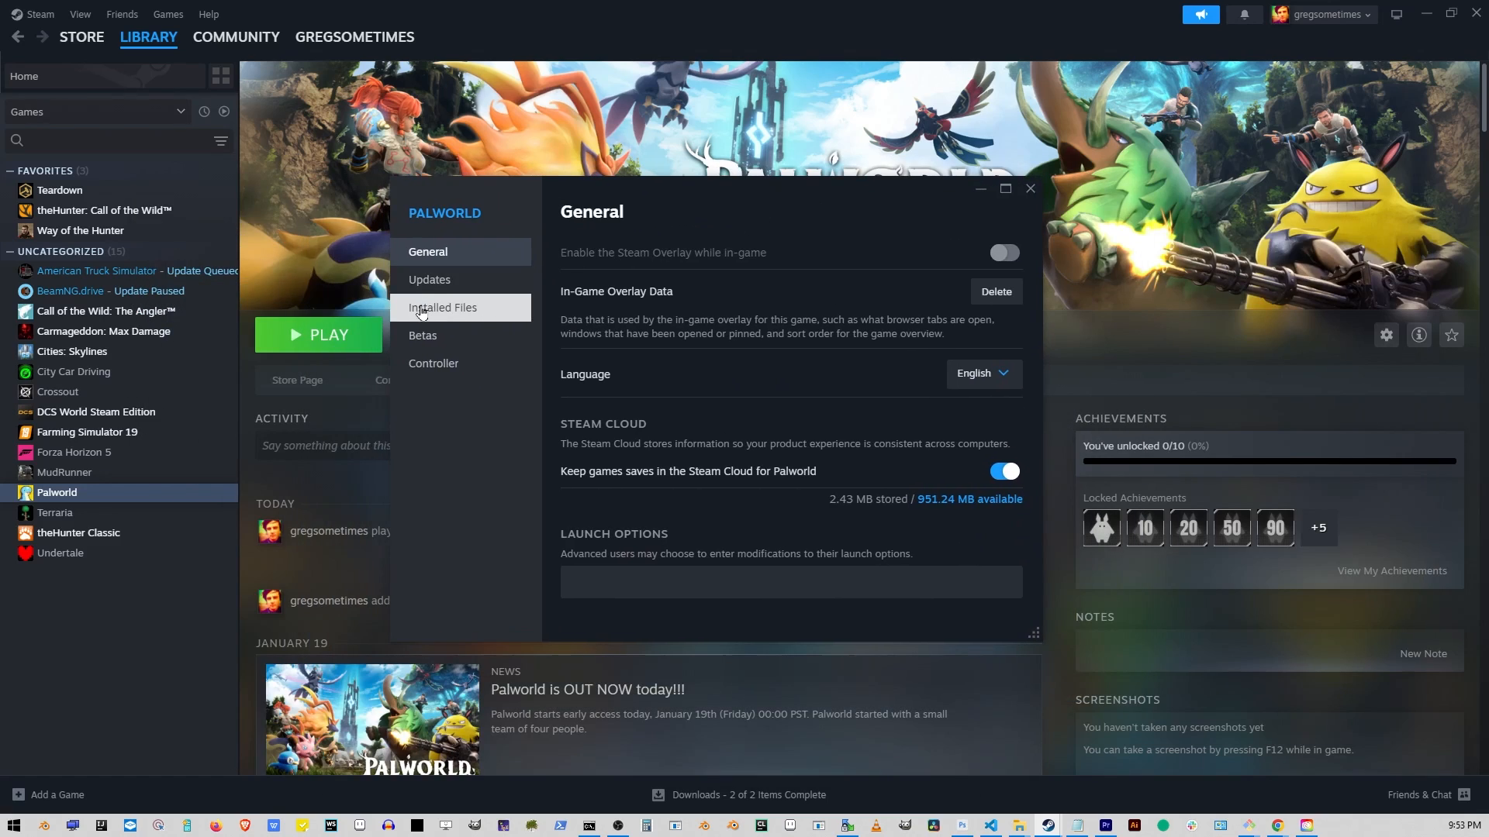
- Start verifying Palworld's game files under Installed Files, then close Properties
click(442, 308)
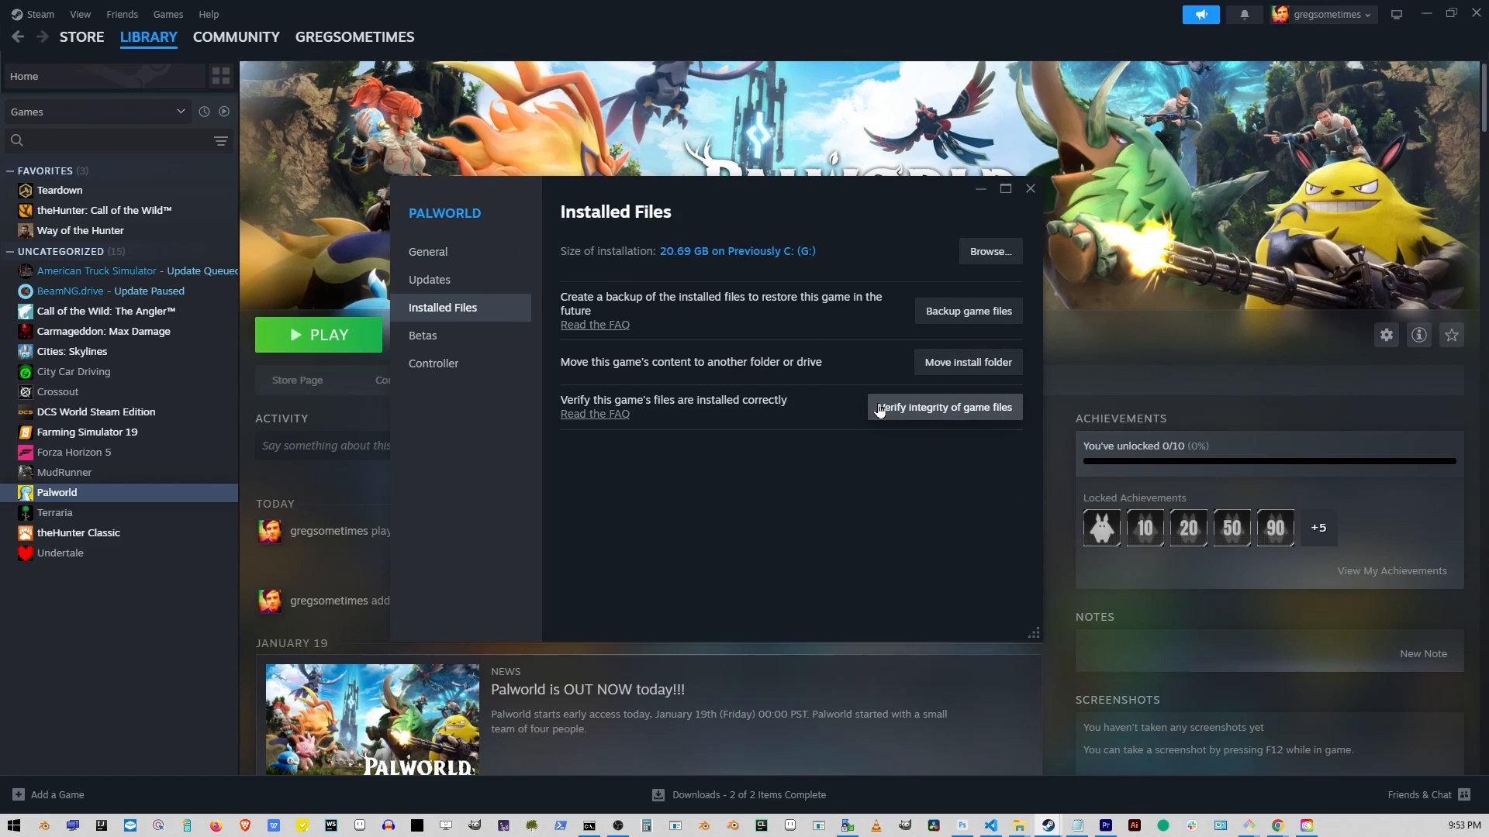
click(941, 406)
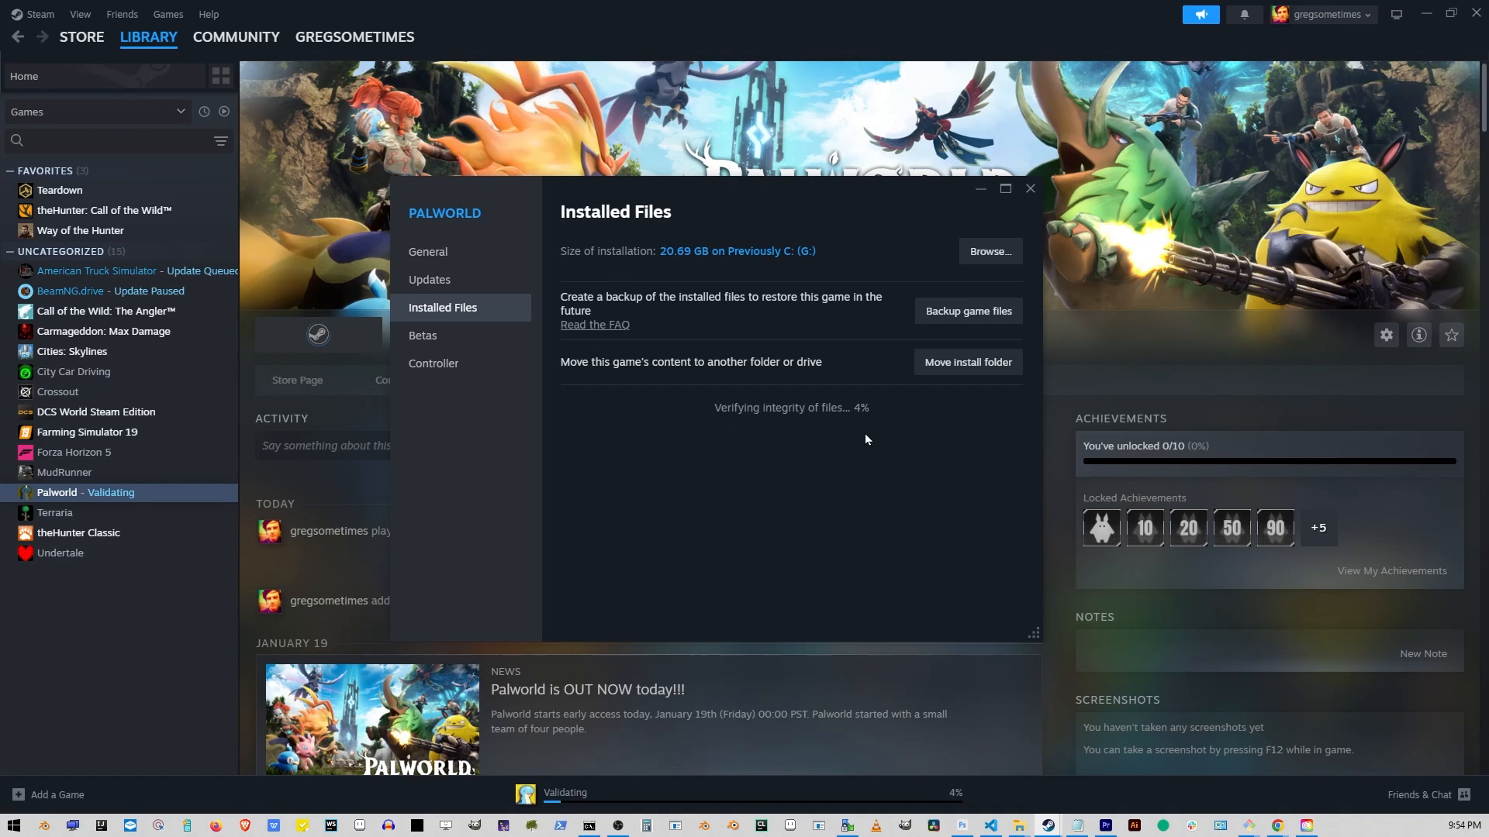
click(1029, 188)
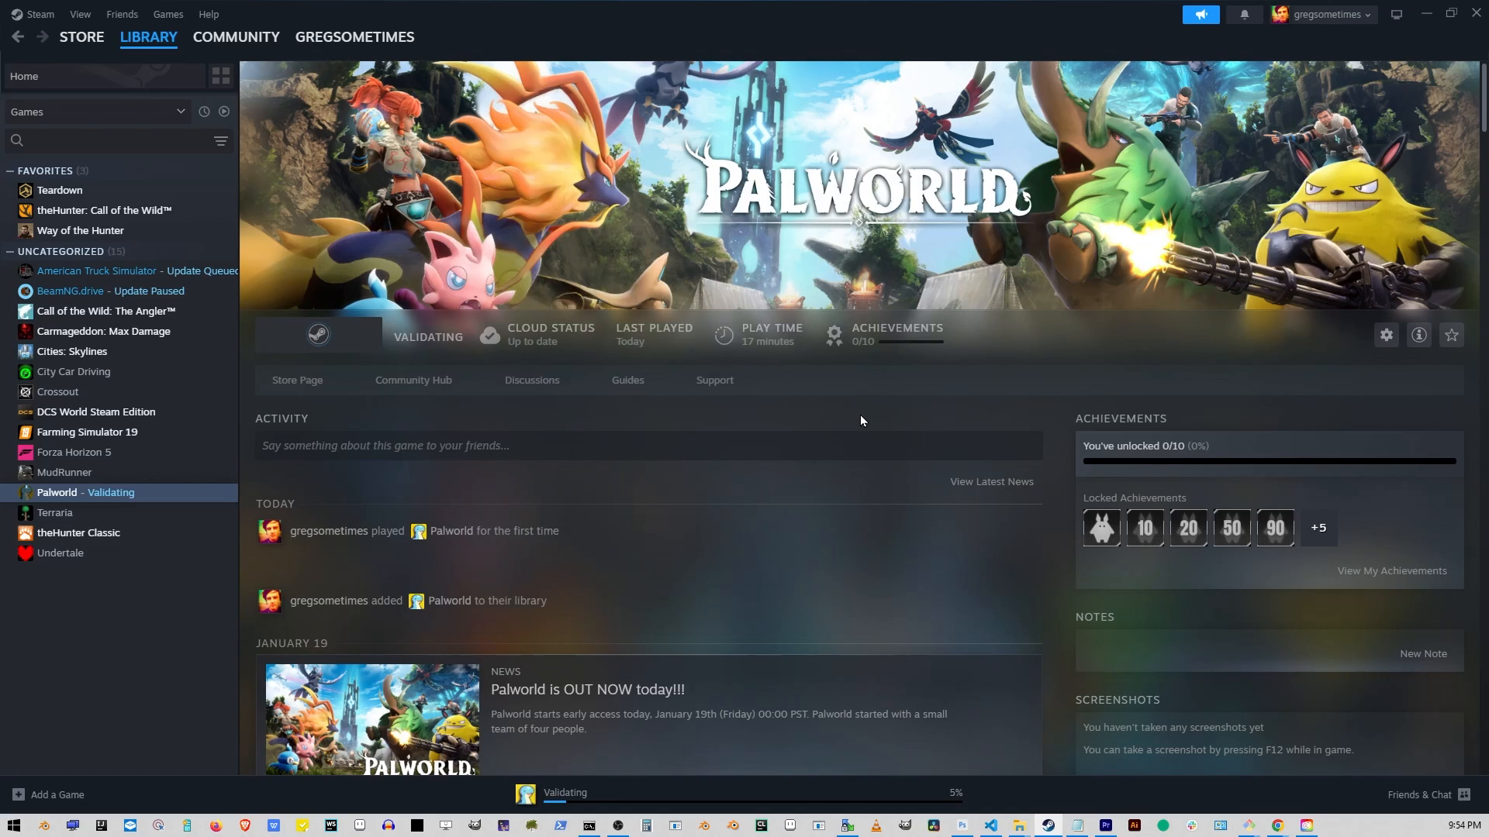
mouse_move(833, 424)
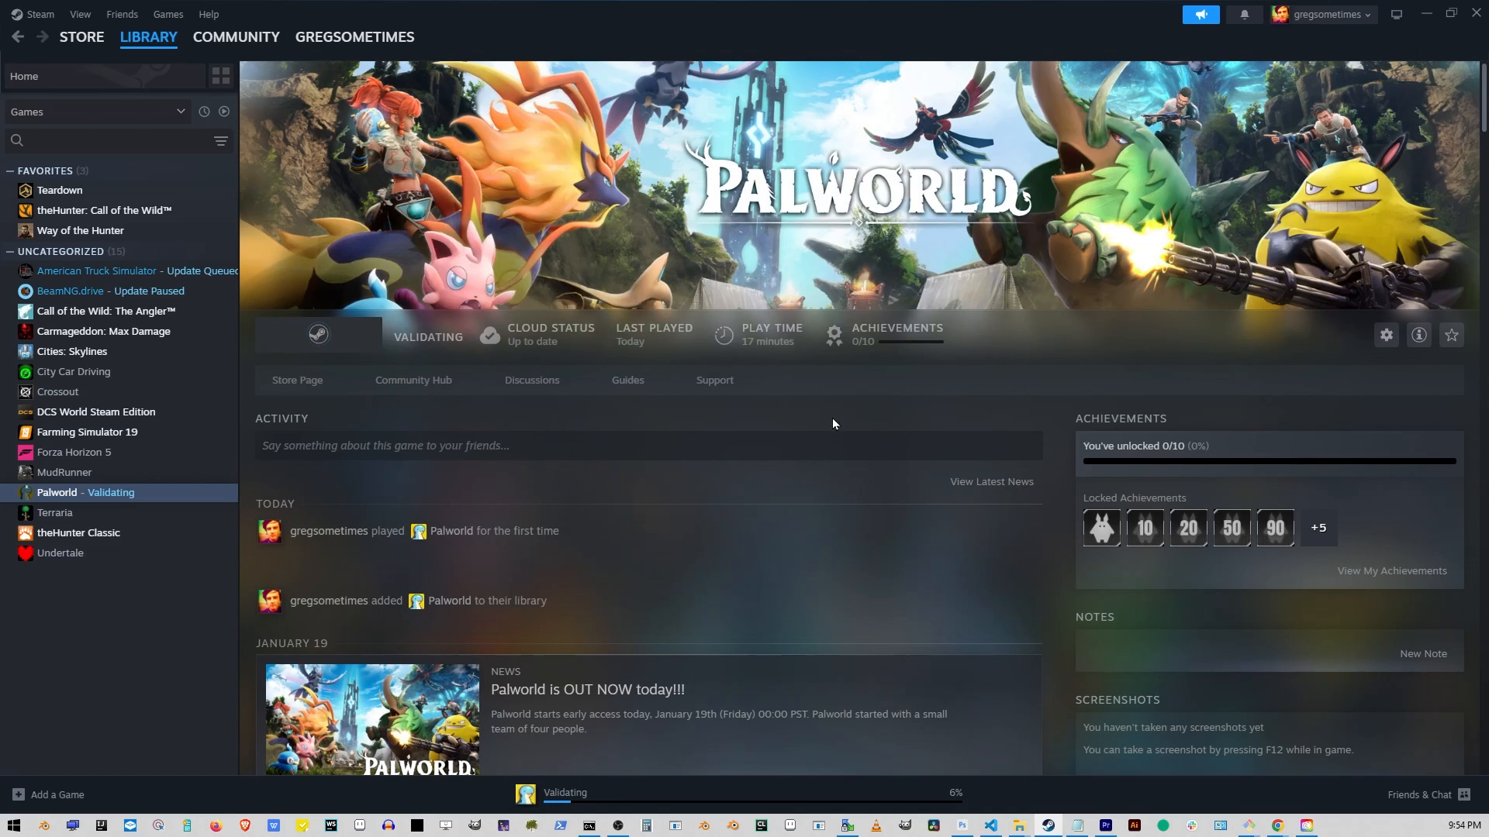
mouse_move(136, 496)
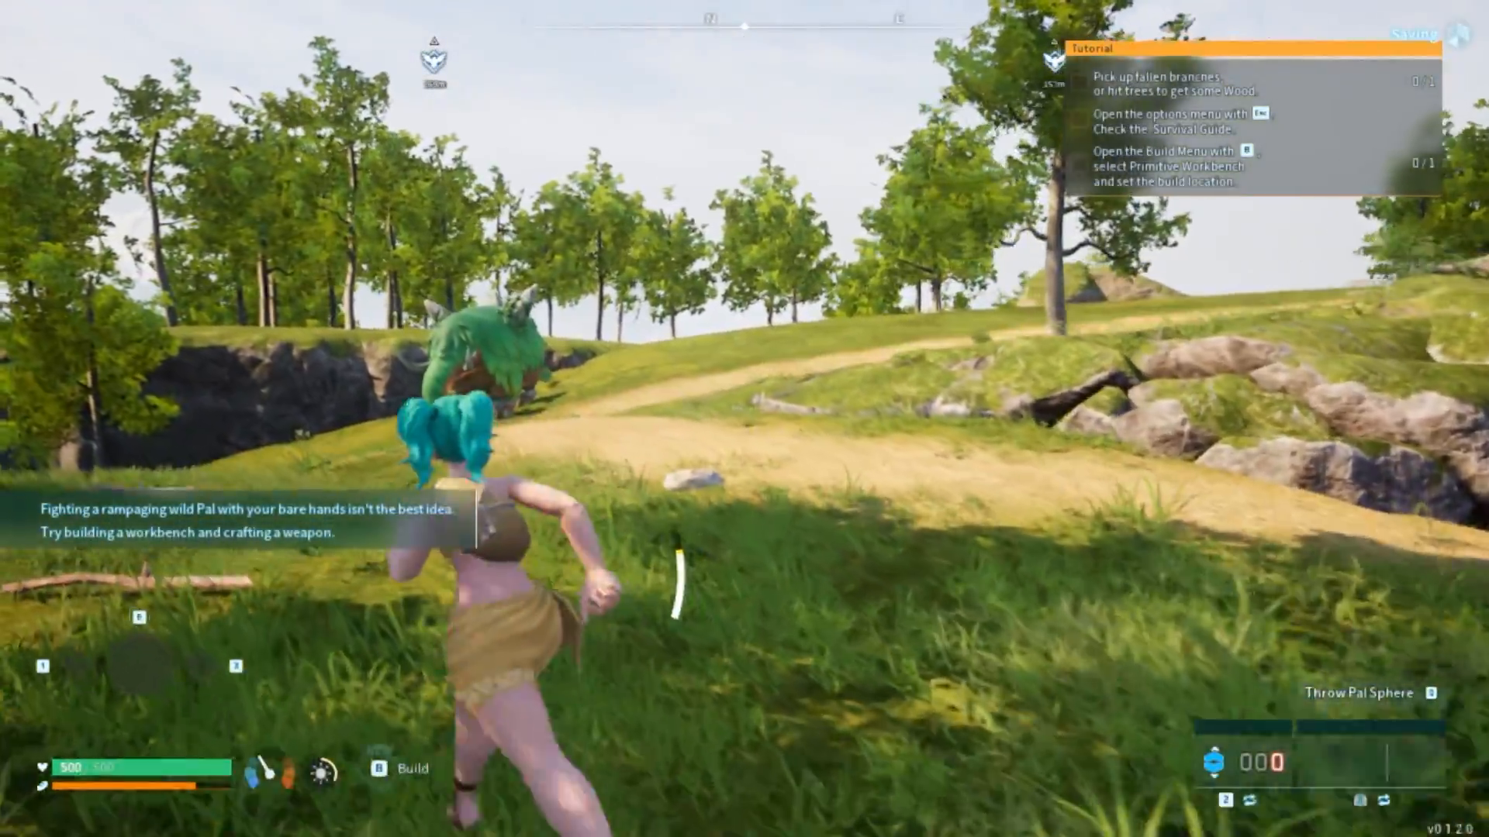
key(w)
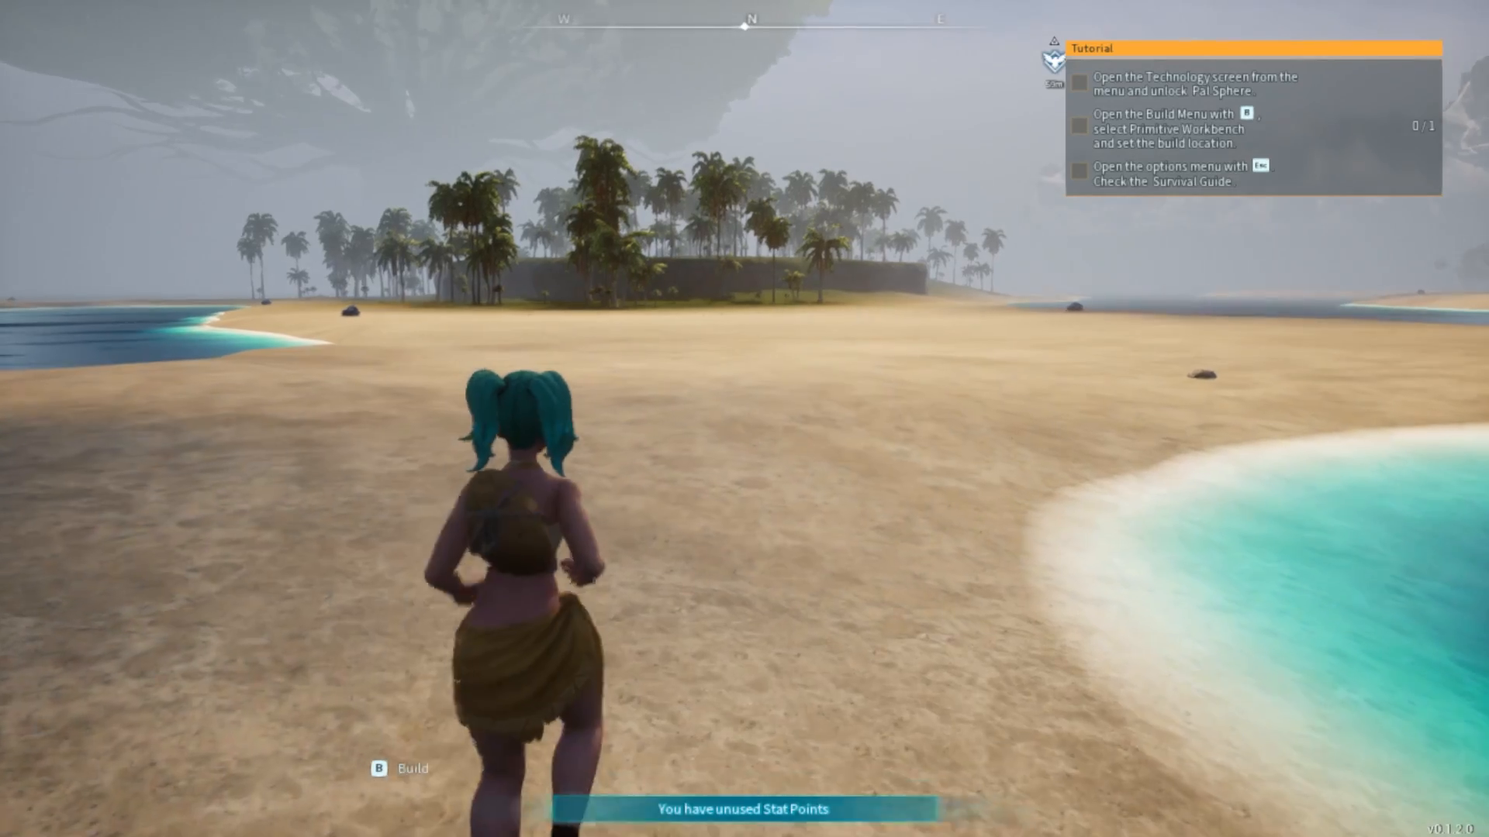
mouse_move(744, 419)
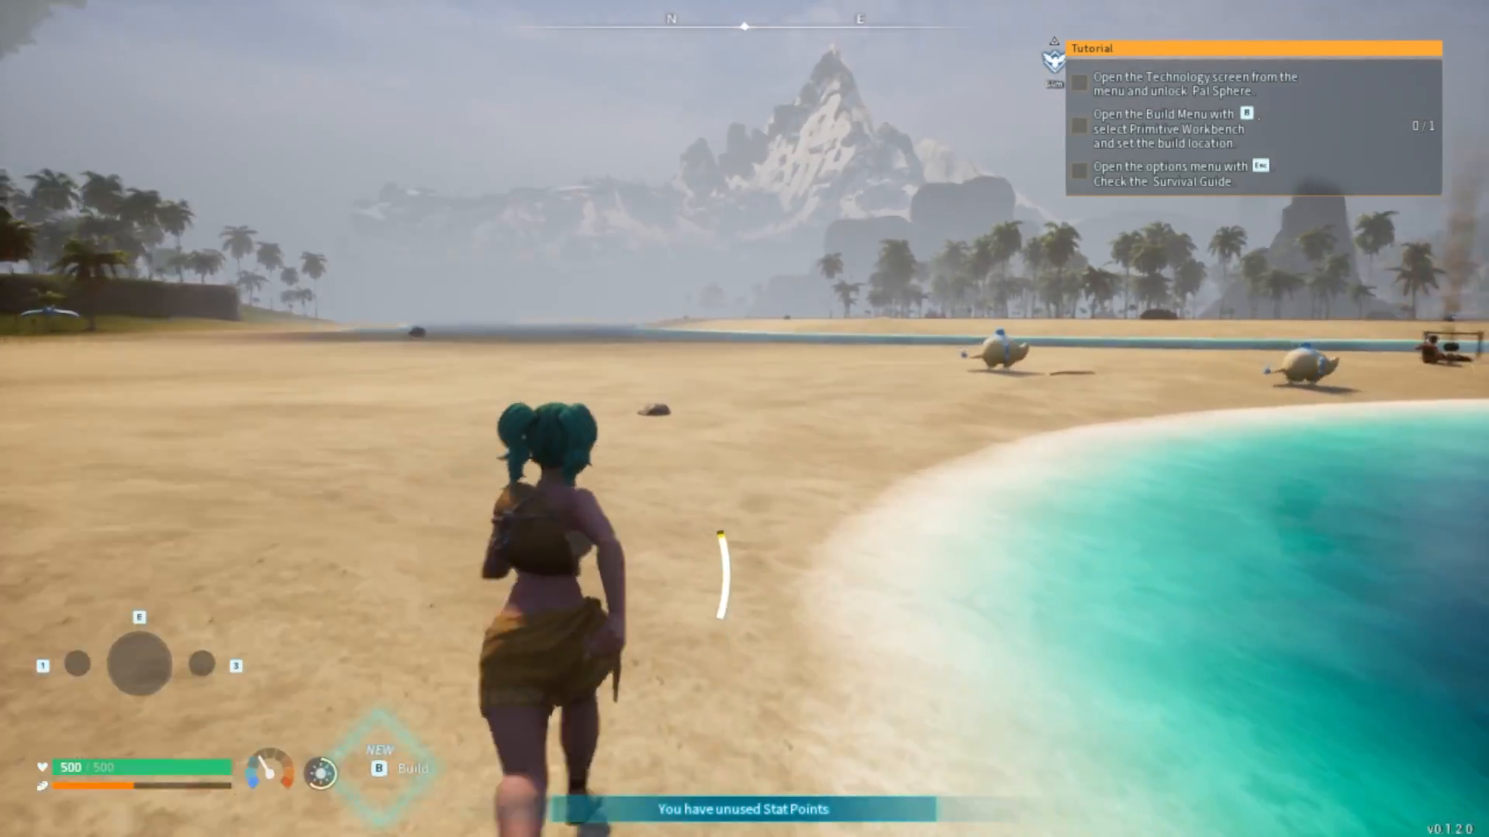
key(w)
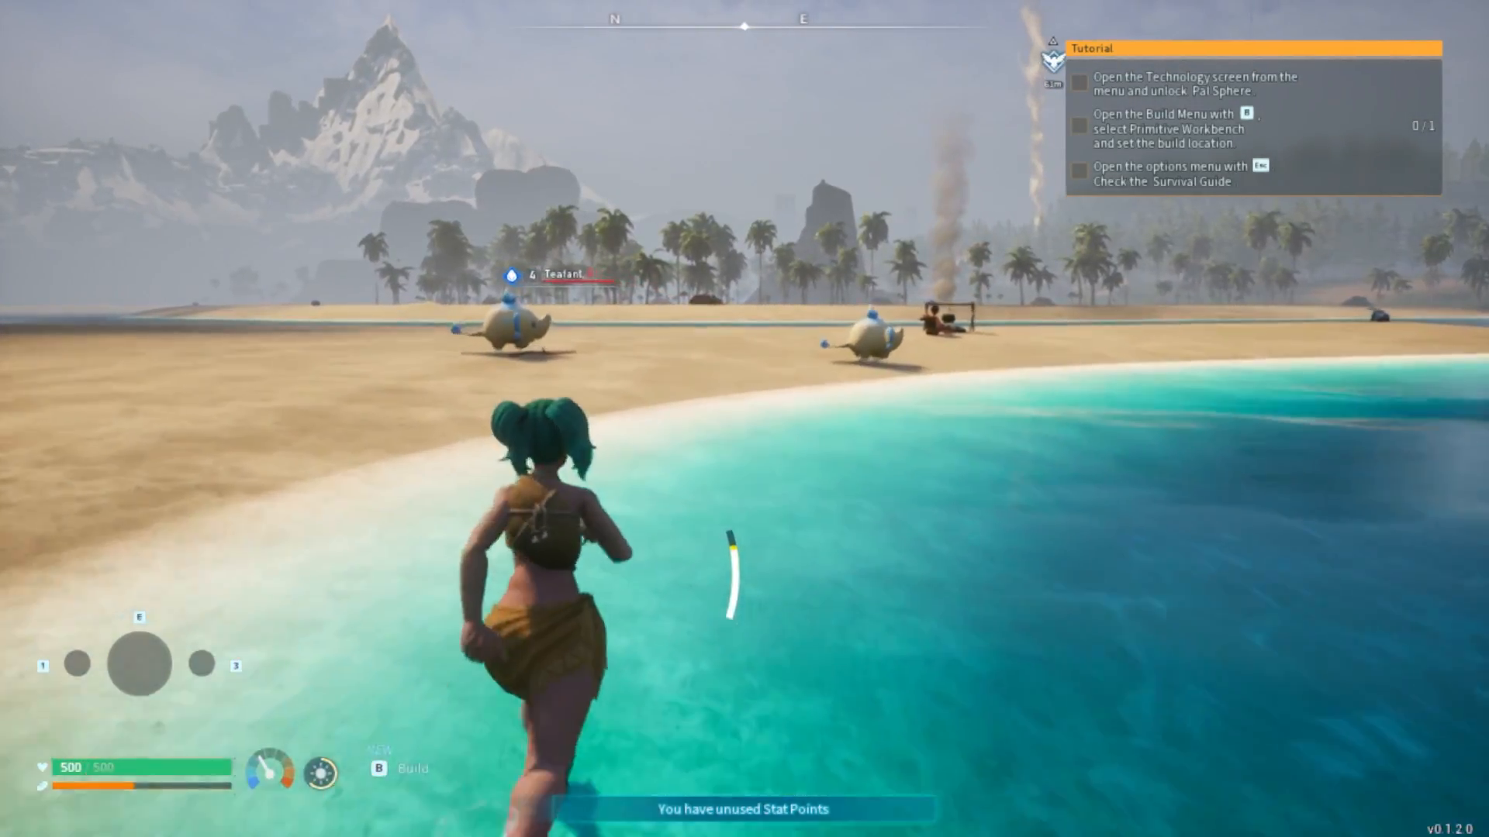
mouse_move(744, 418)
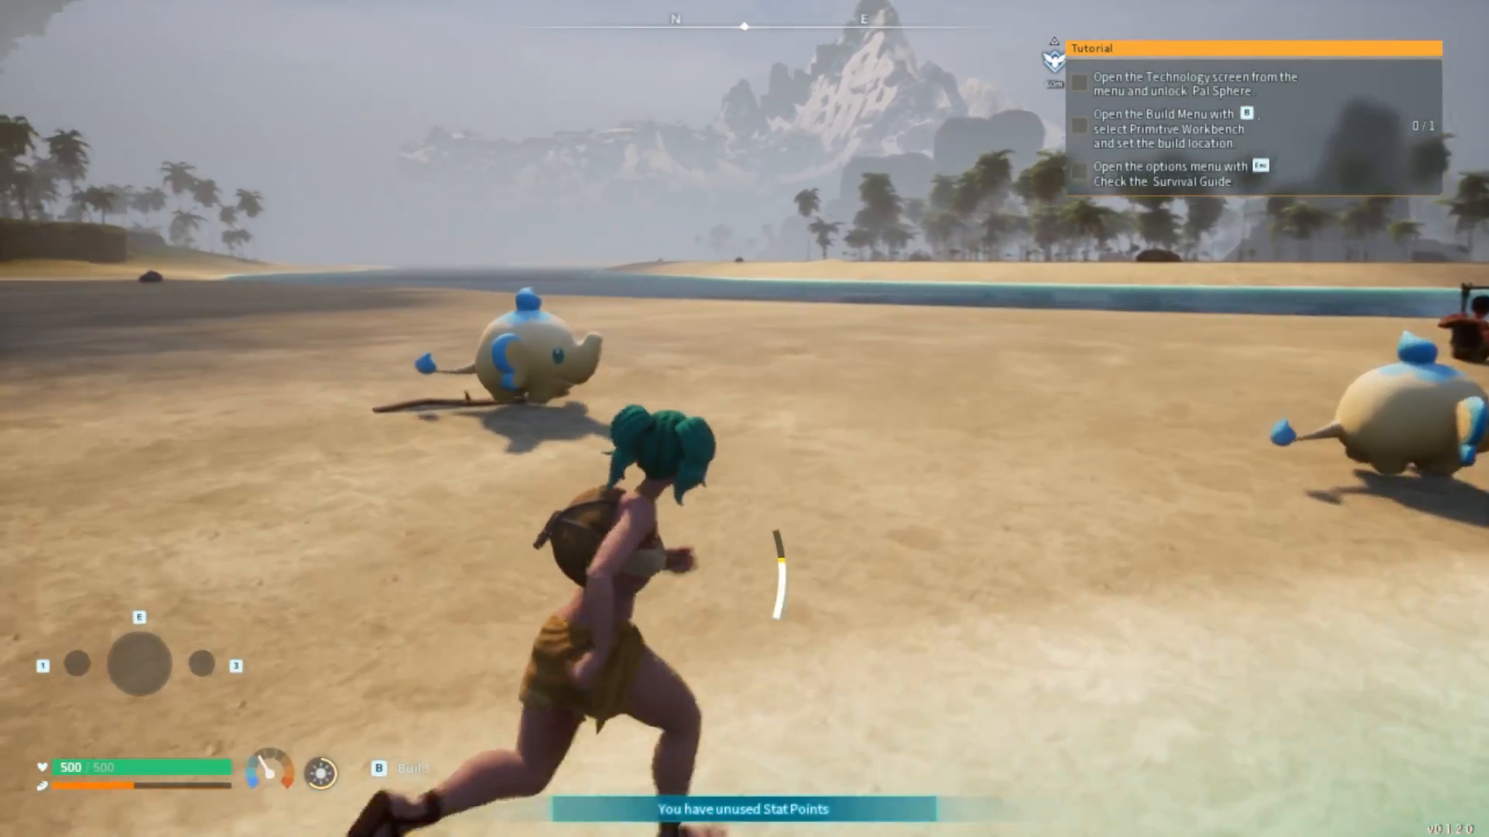